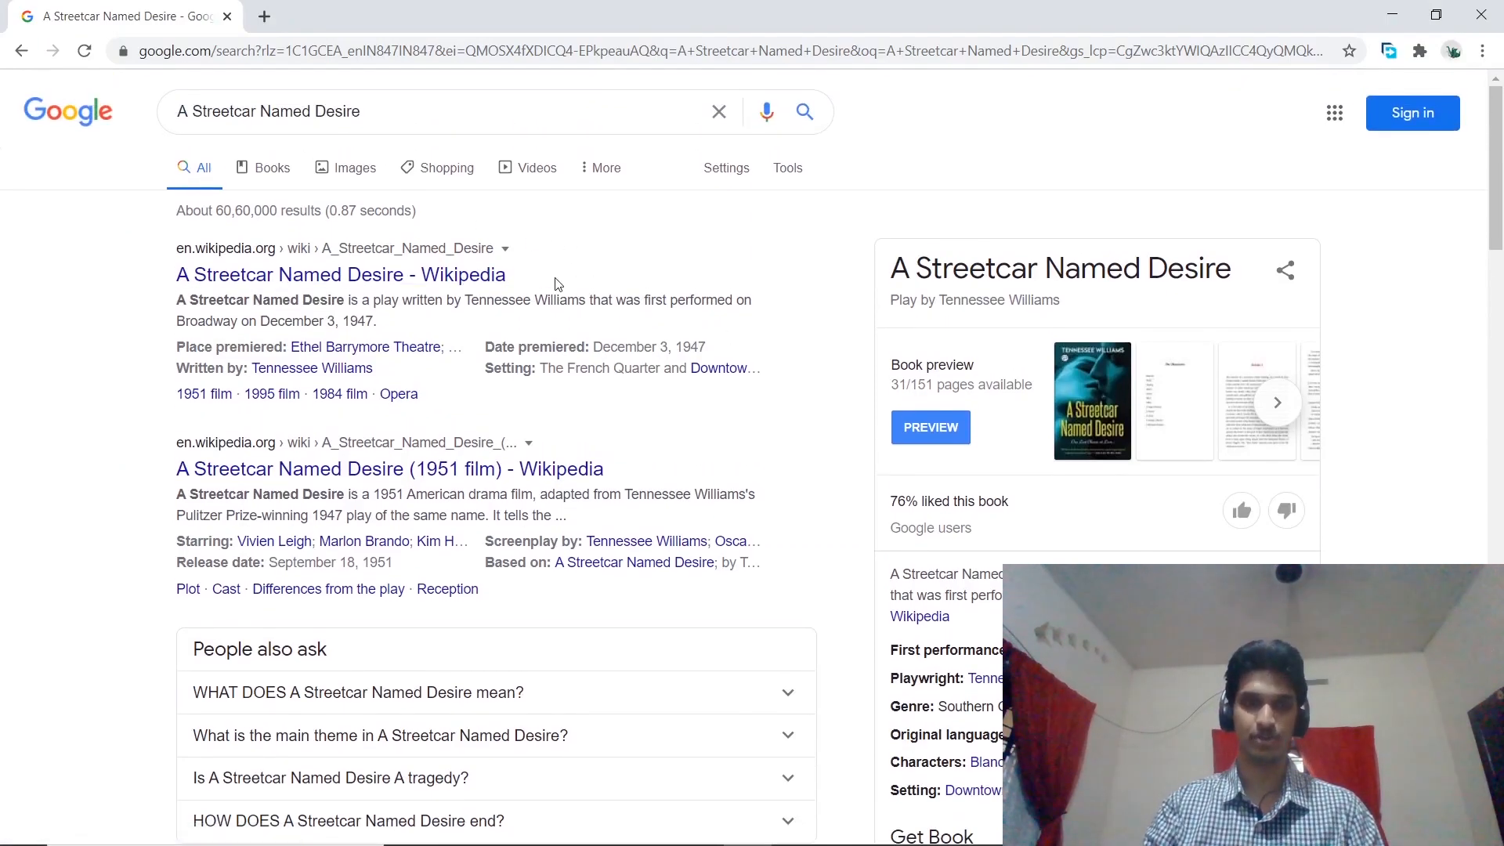
# - Open the 'A Streetcar Named Desire - Wikipedia' result from the Google search results
pyautogui.click(340, 274)
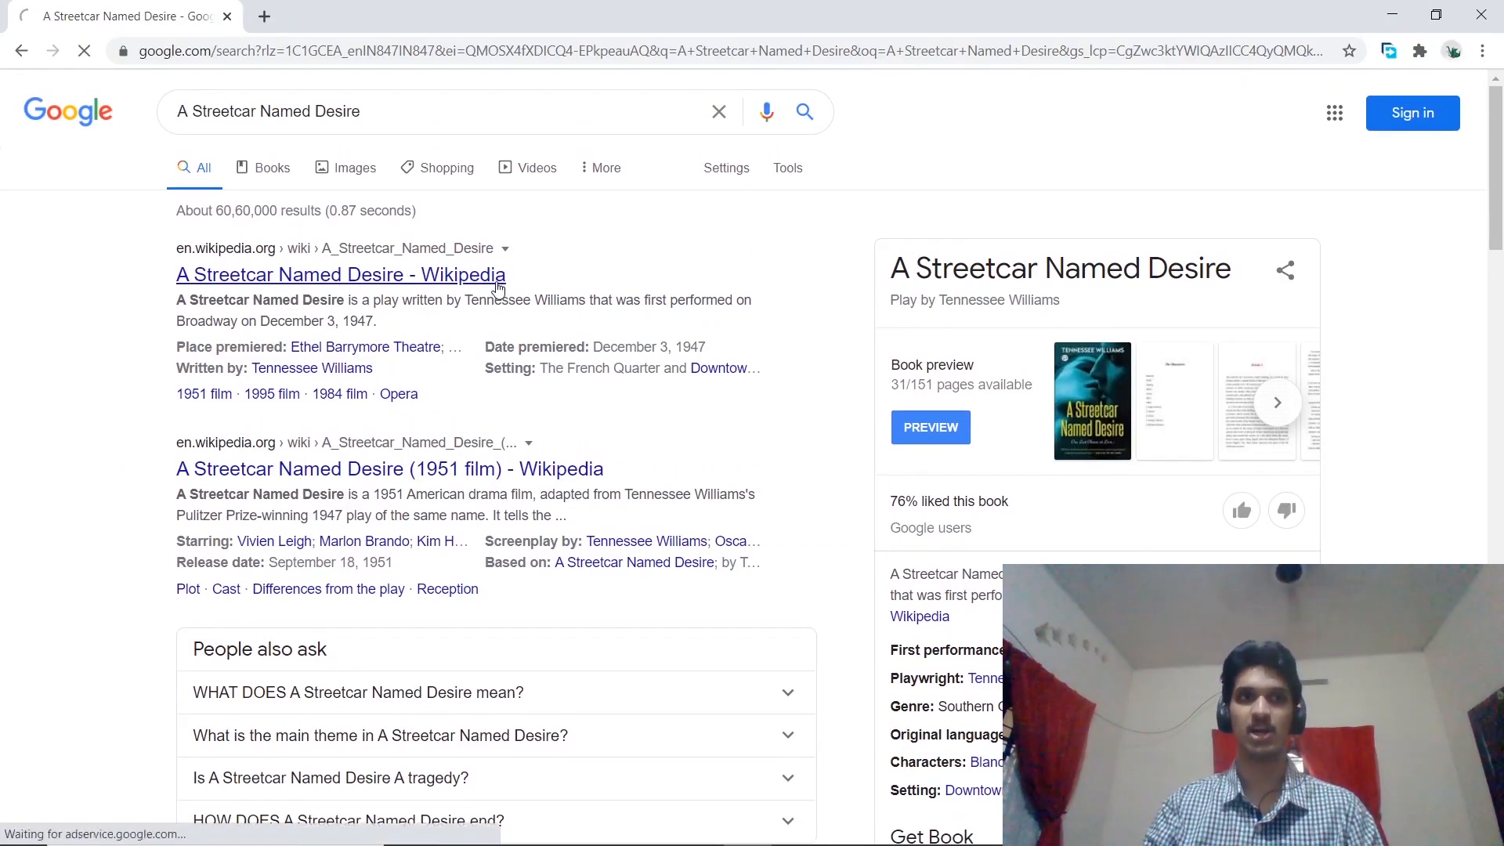
pyautogui.click(340, 274)
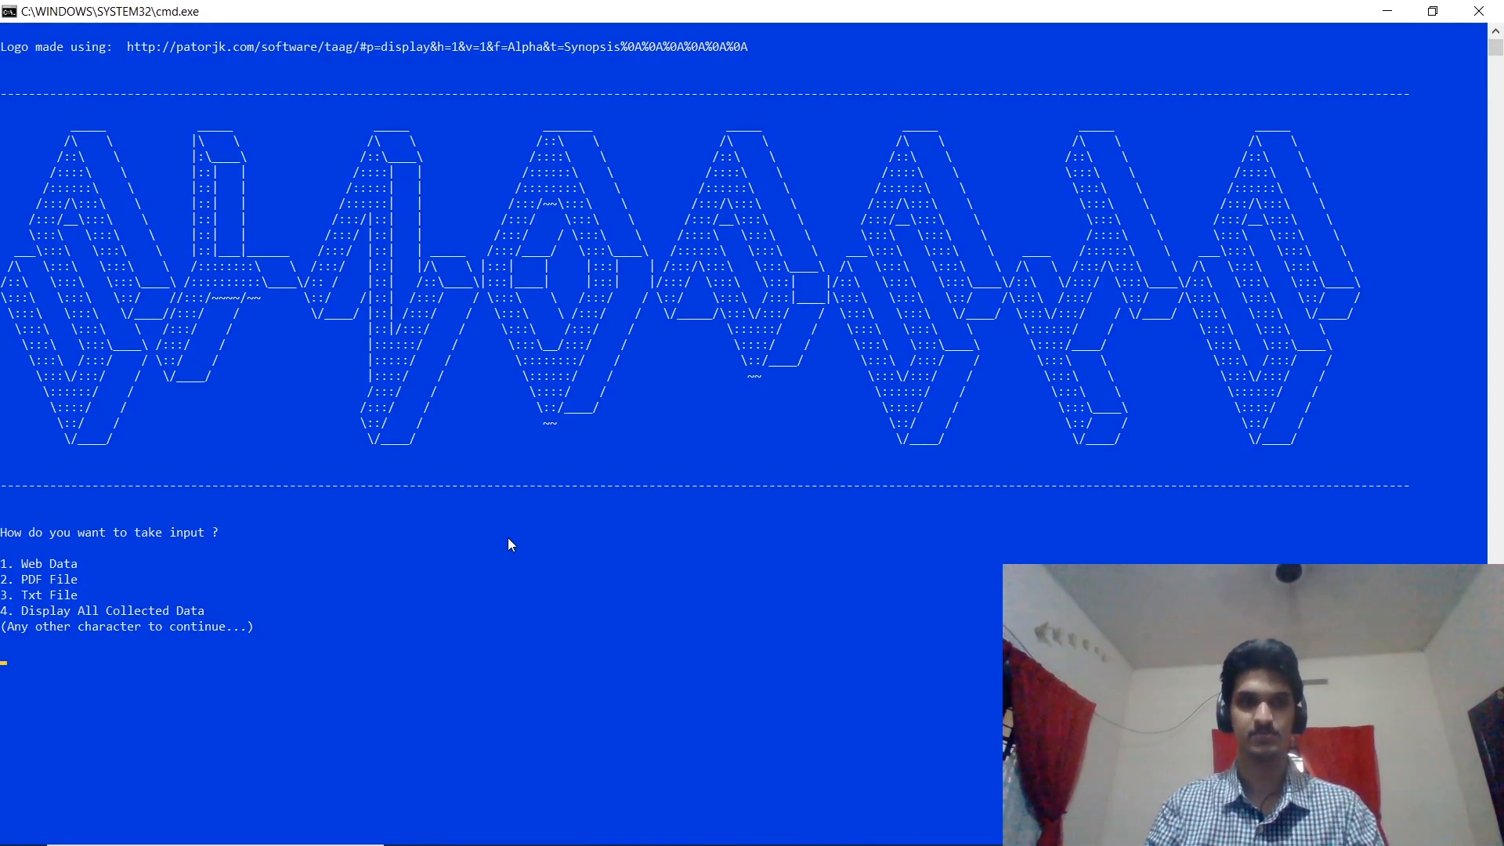
pyautogui.write('1')
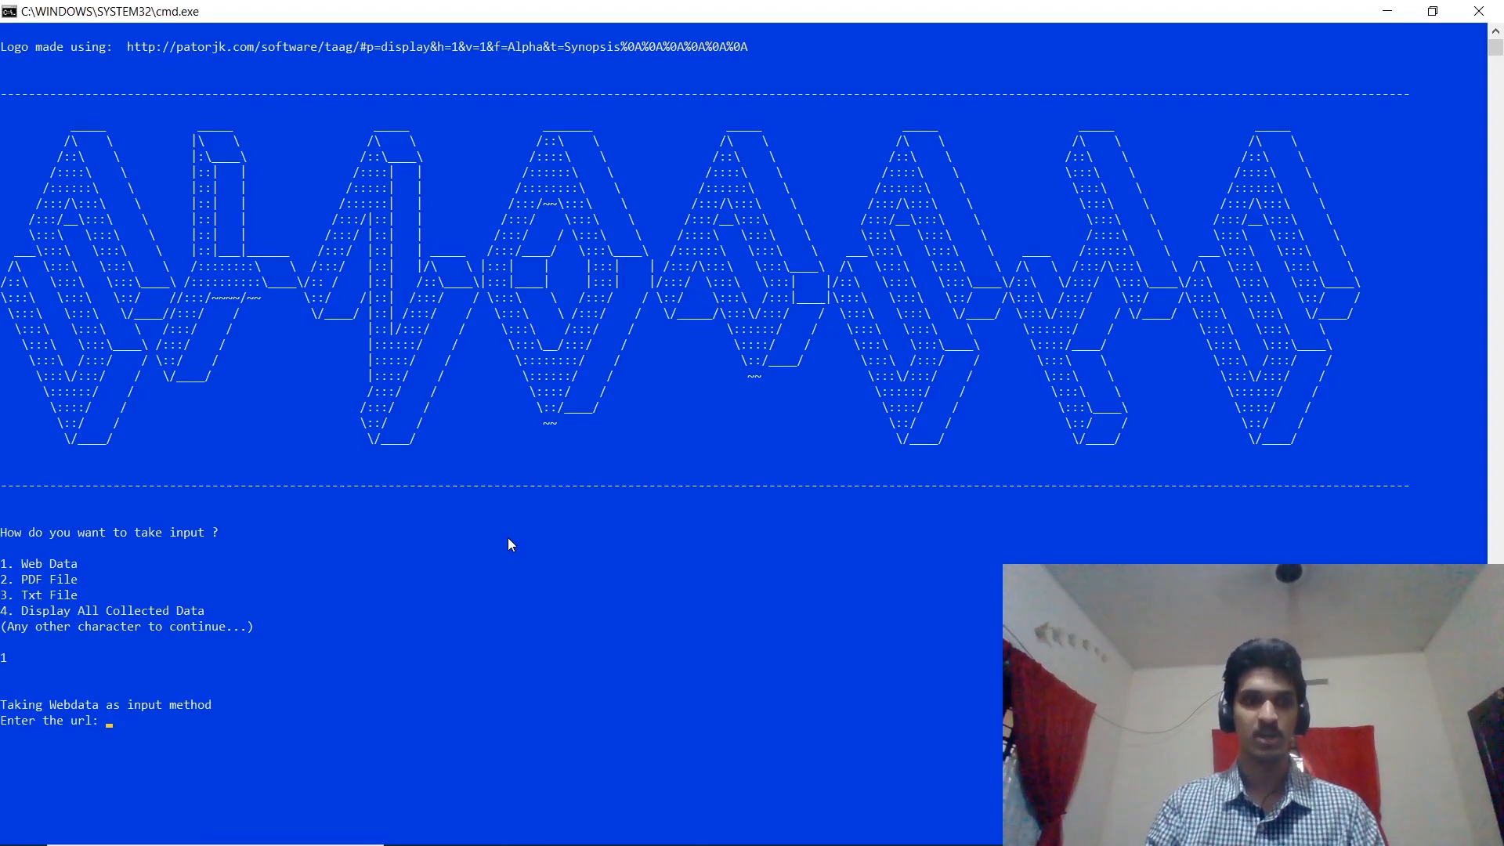
pyautogui.write('https://en.wikipedia.org/wiki/A_Streetcar_Named_Desire')
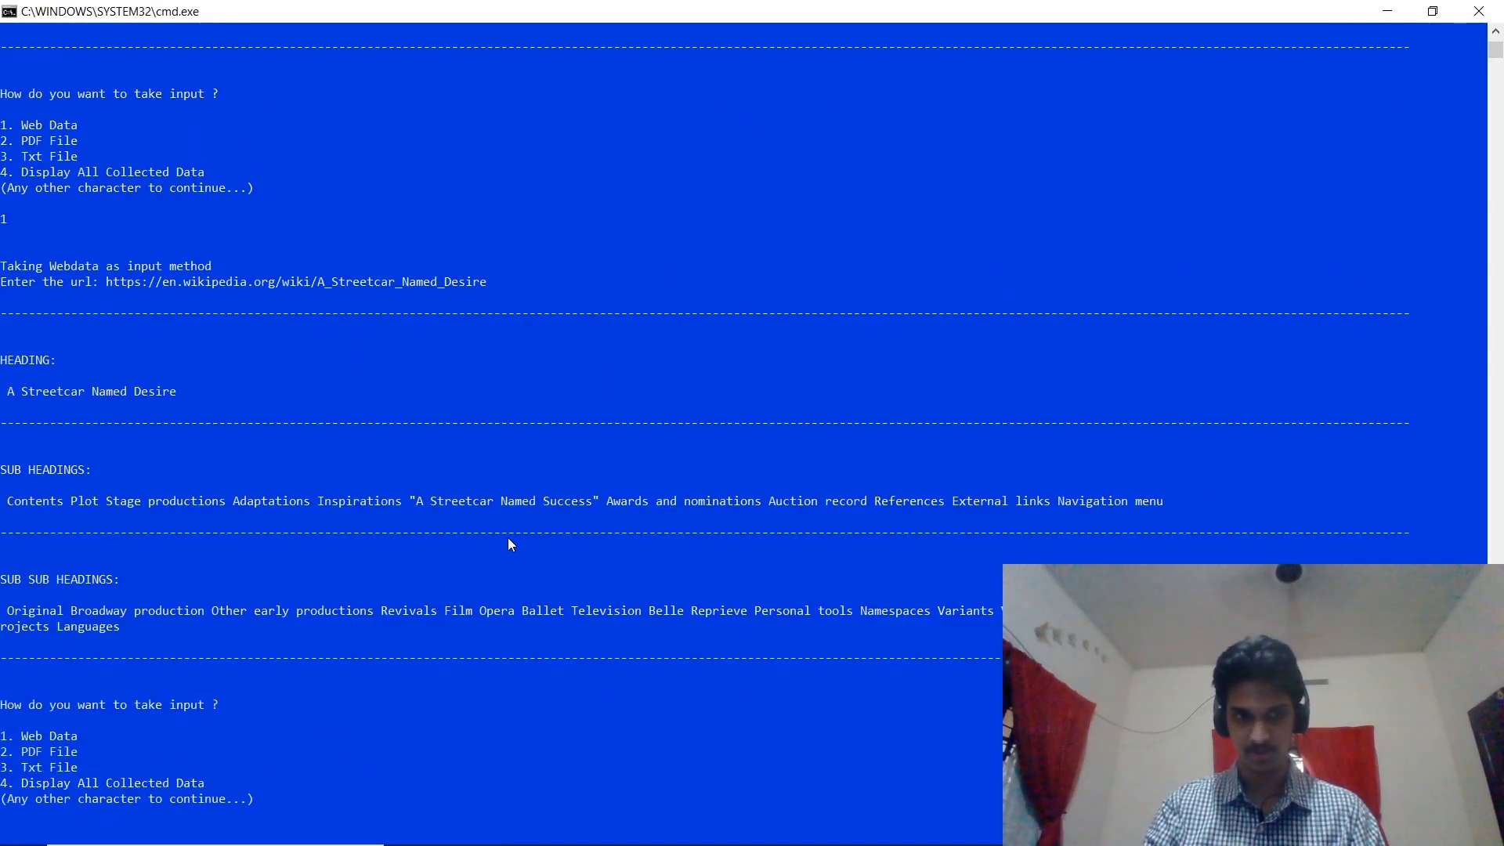
pyautogui.write('1')
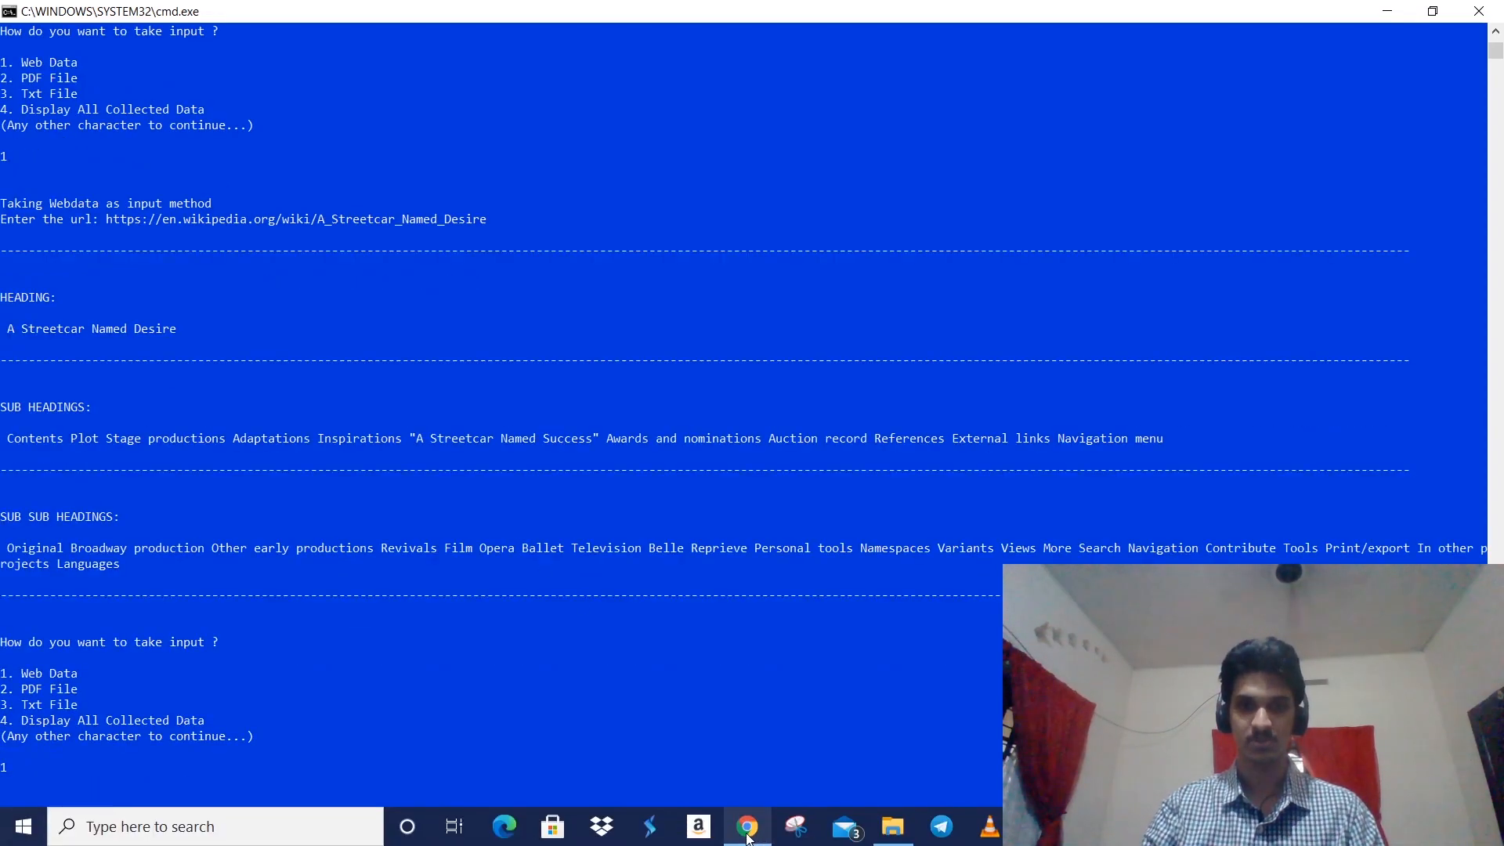
# - Back in Chrome, return to the Google results and open the SparkNotes page on the play
pyautogui.click(746, 825)
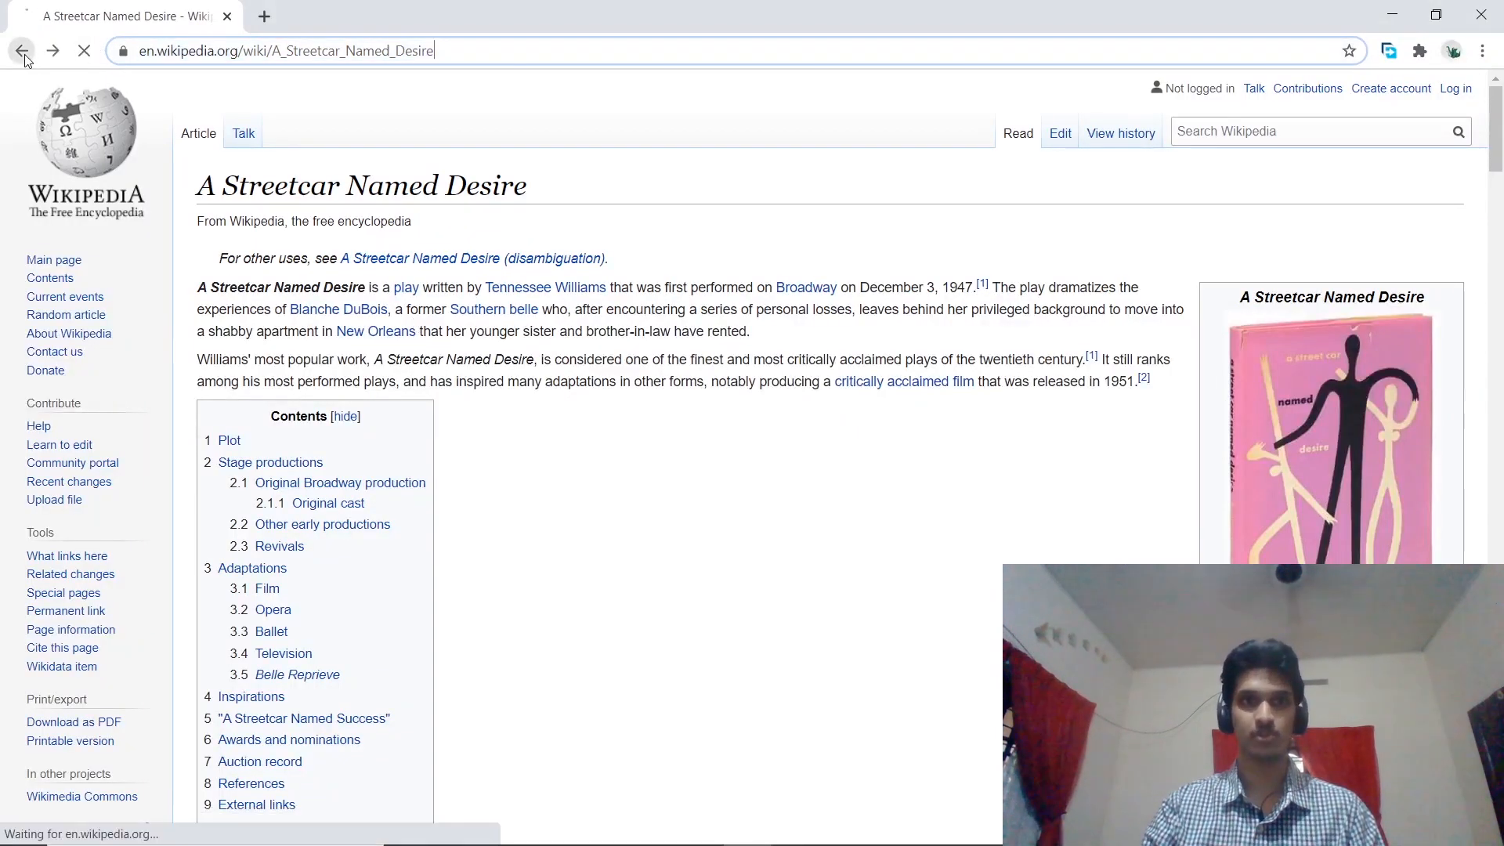
pyautogui.click(22, 50)
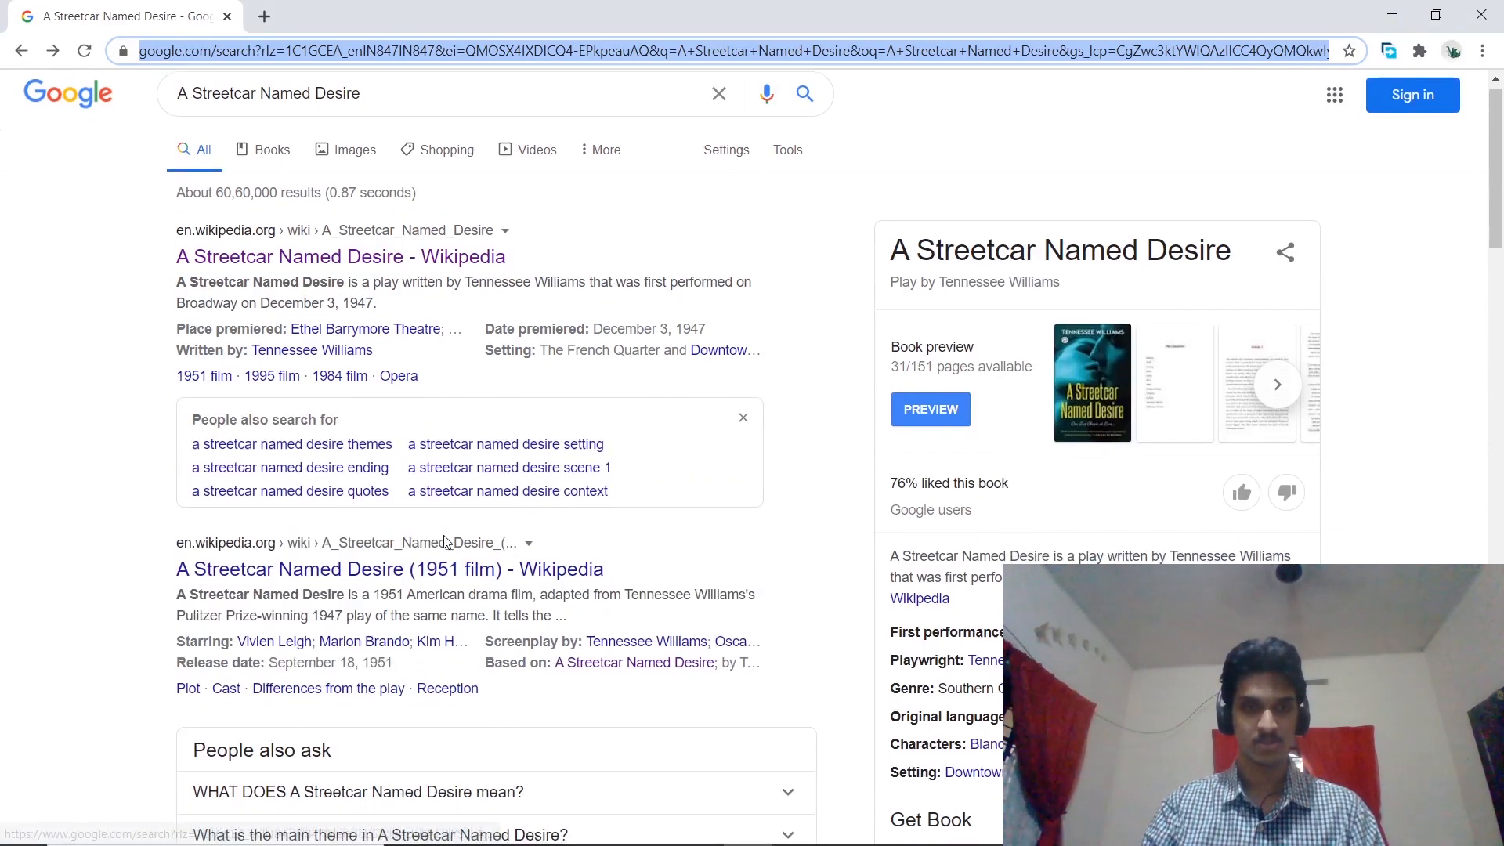
pyautogui.scroll(-3)
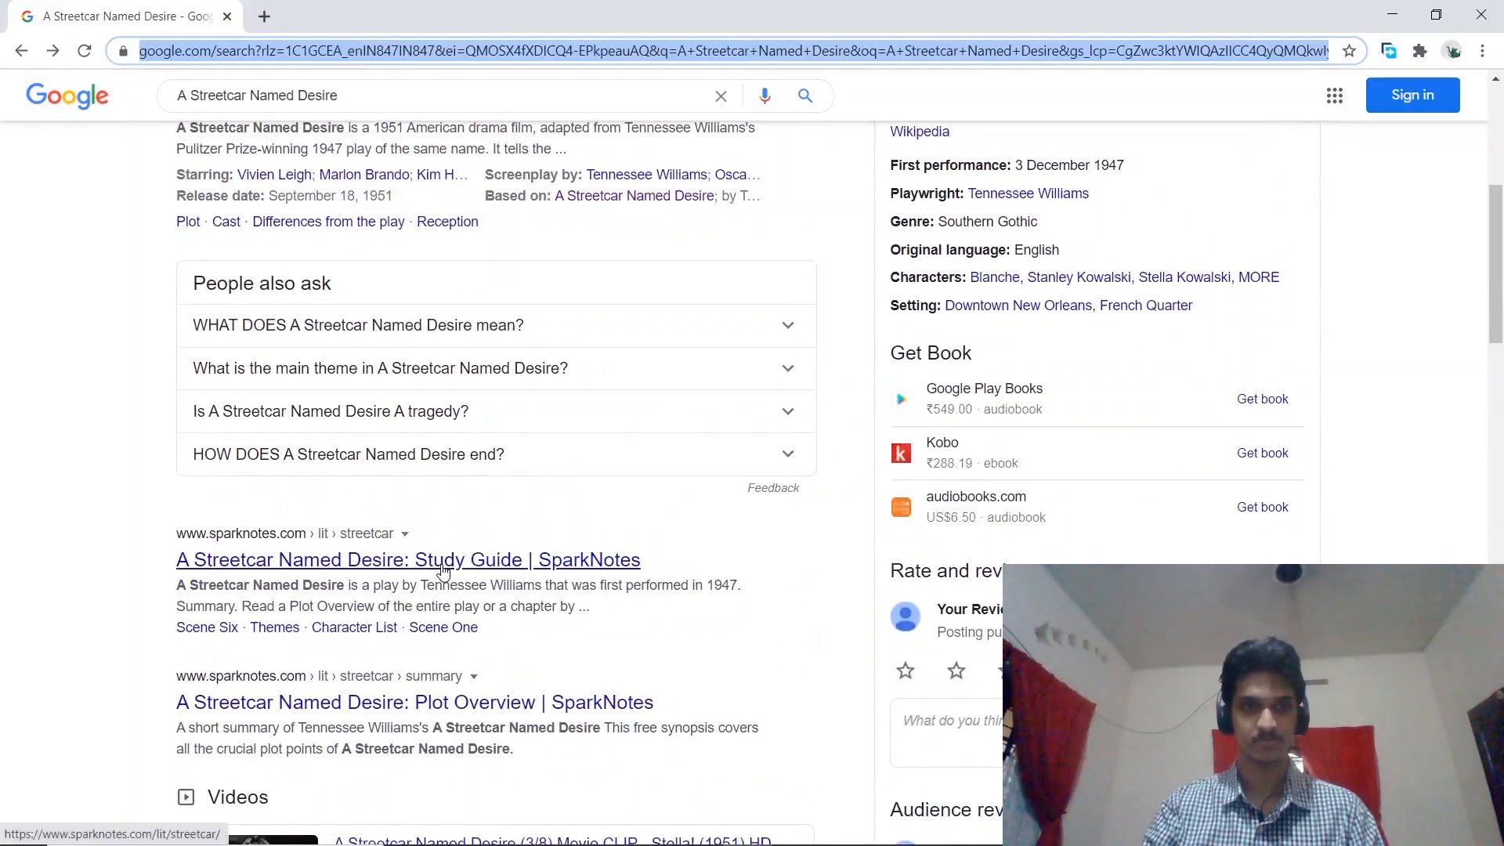
pyautogui.click(407, 559)
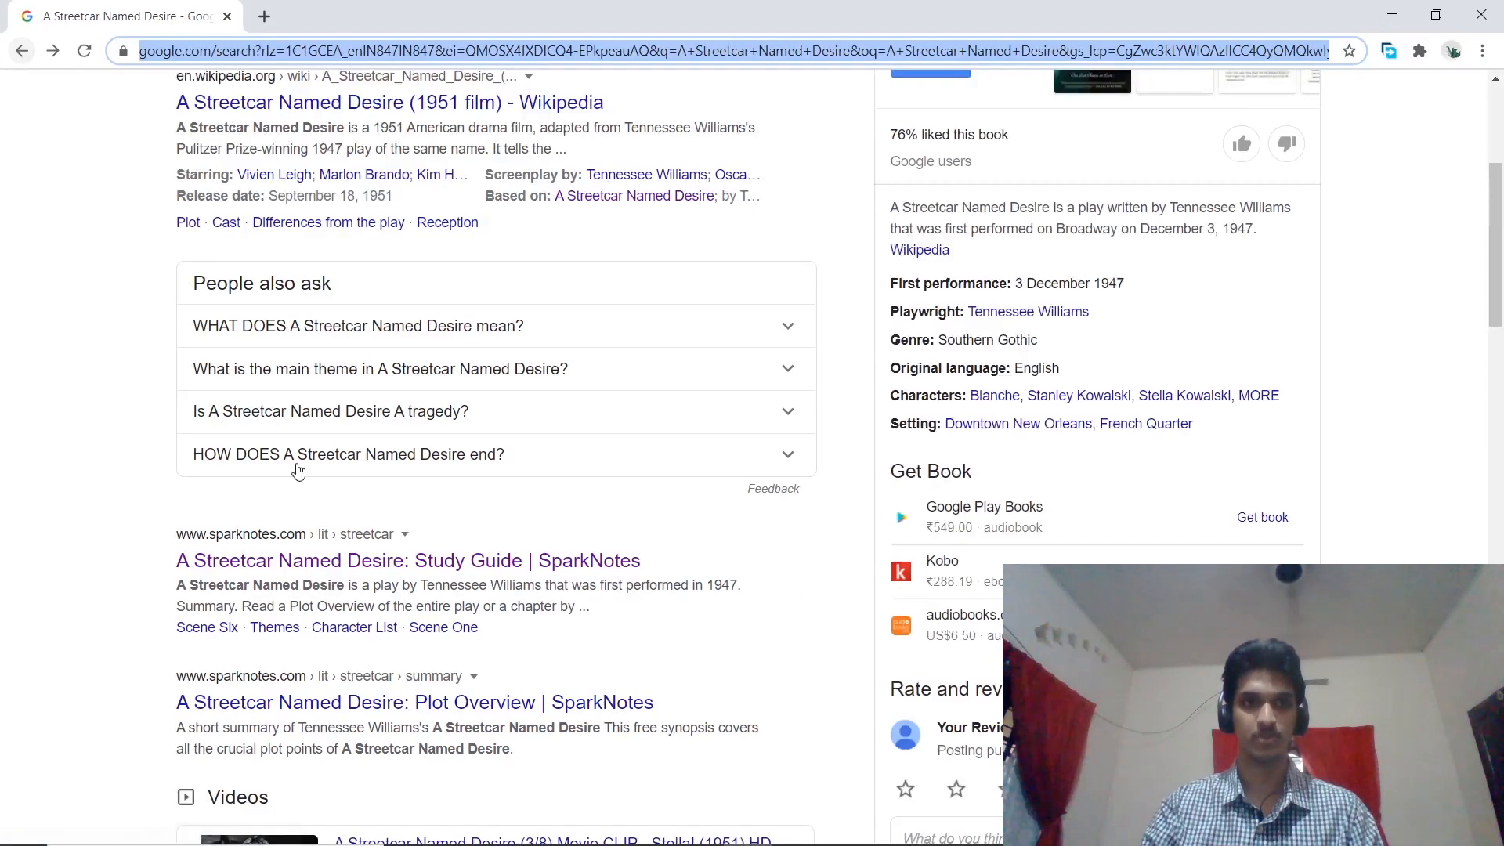
pyautogui.scroll(-3)
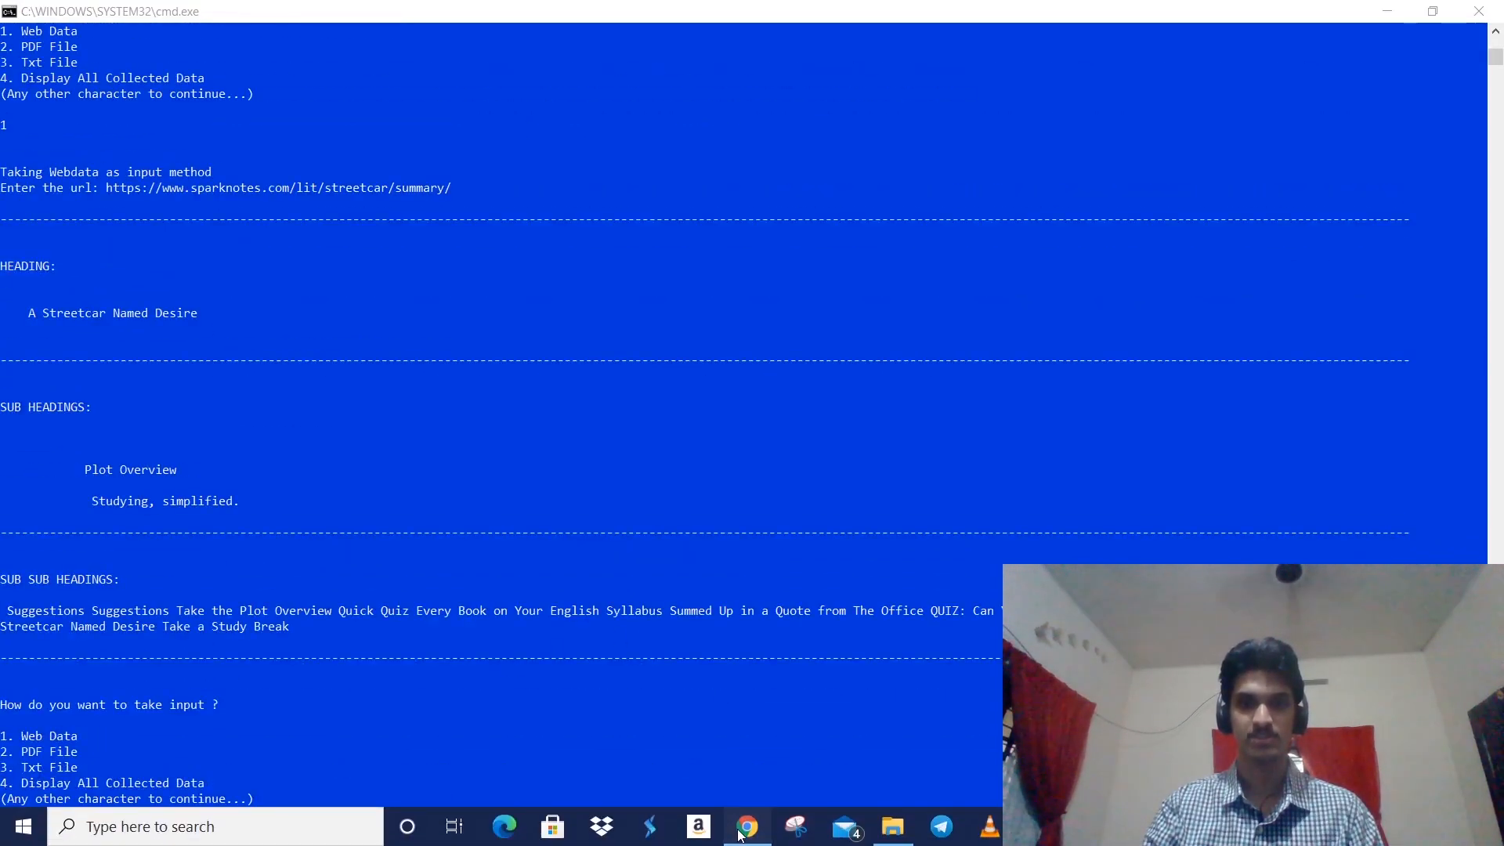
# - Back in Chrome, open the IMDb result for the 1951 film from the Google results
pyautogui.click(746, 825)
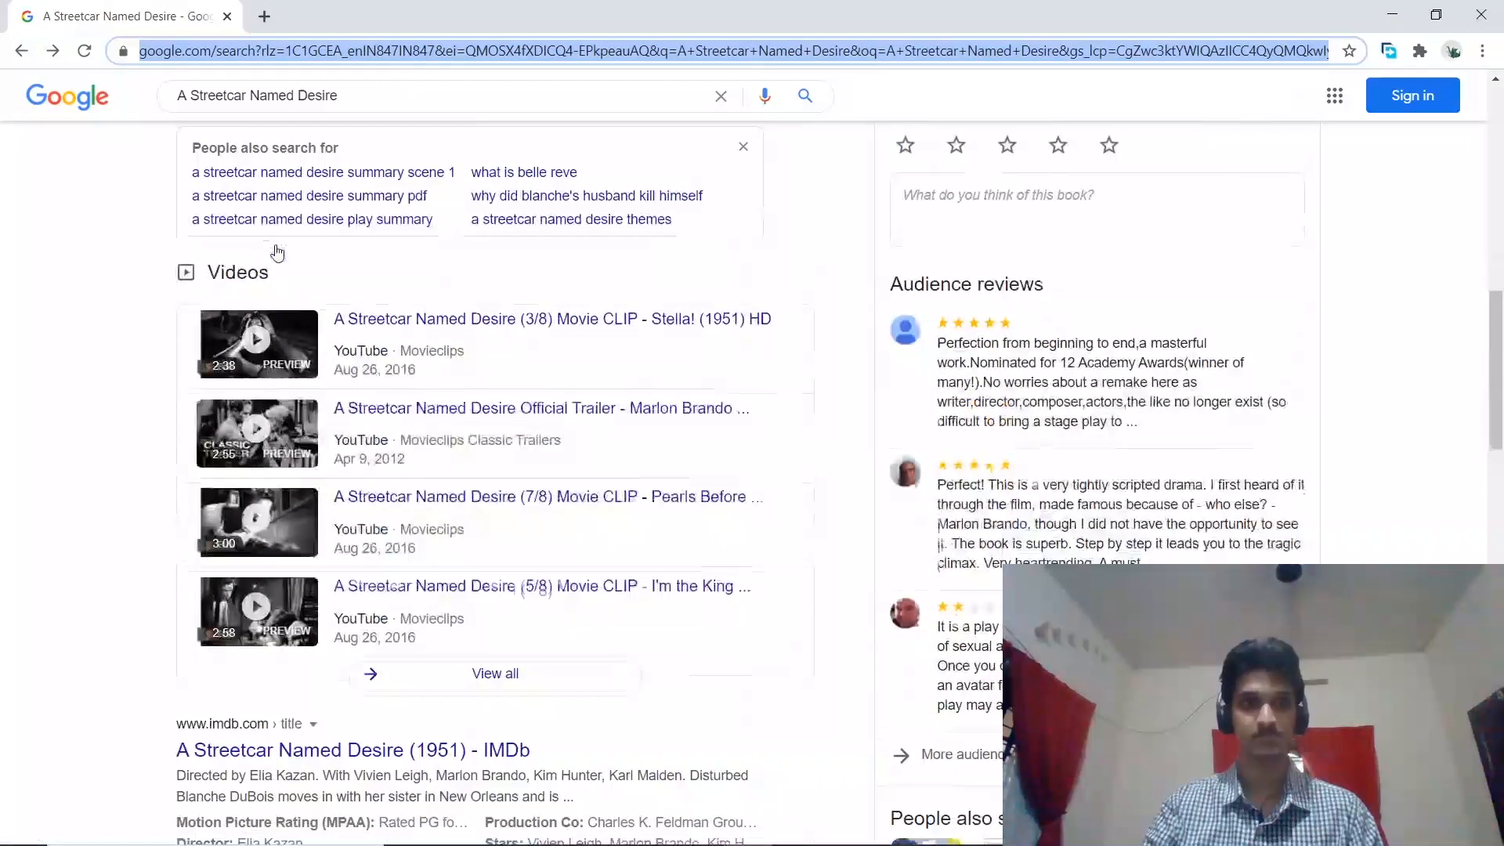
pyautogui.scroll(-3)
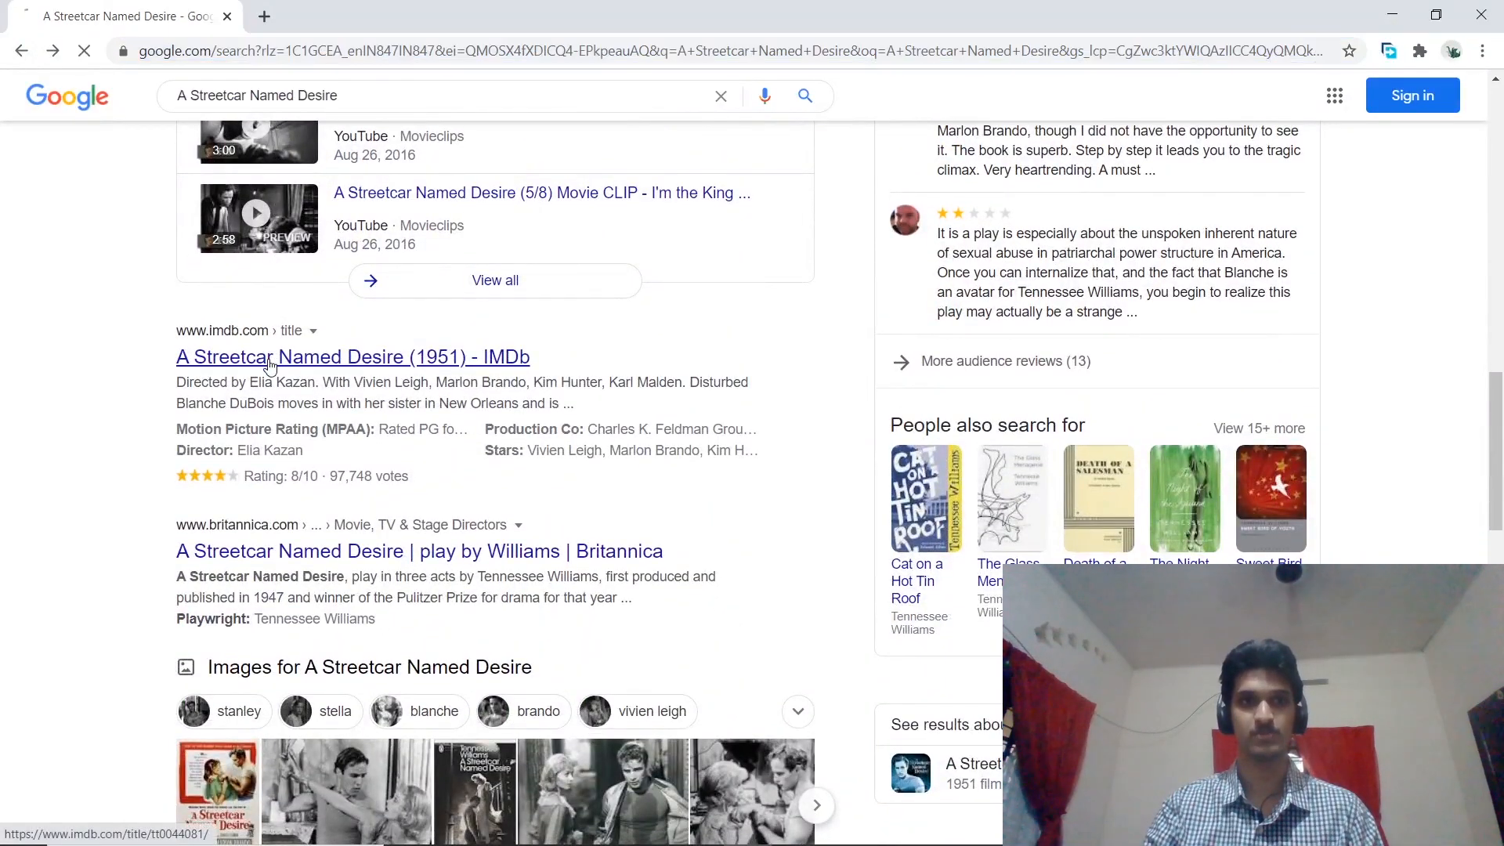
pyautogui.click(352, 356)
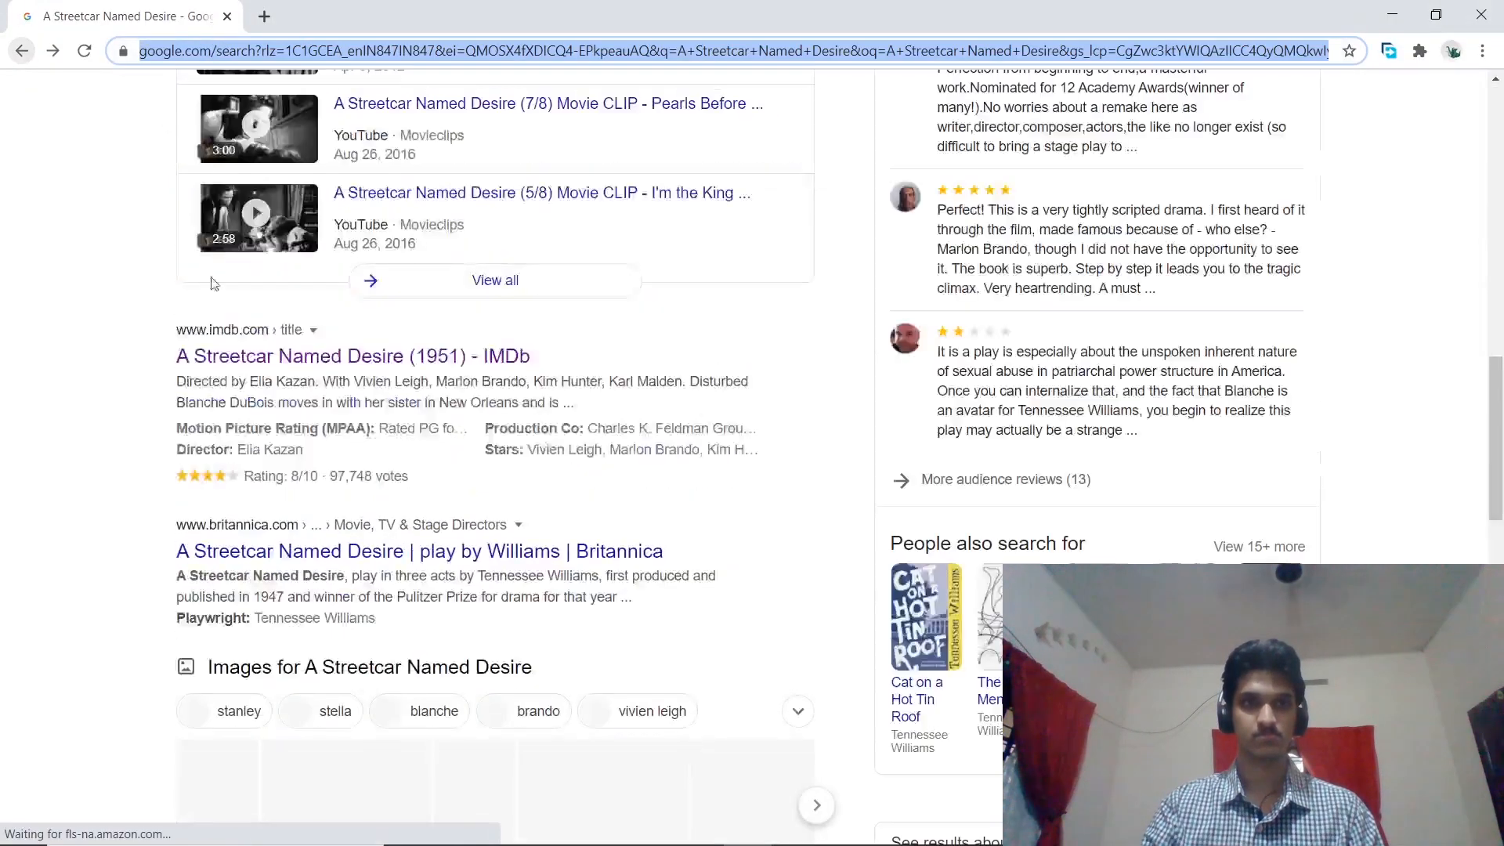
pyautogui.scroll(-3)
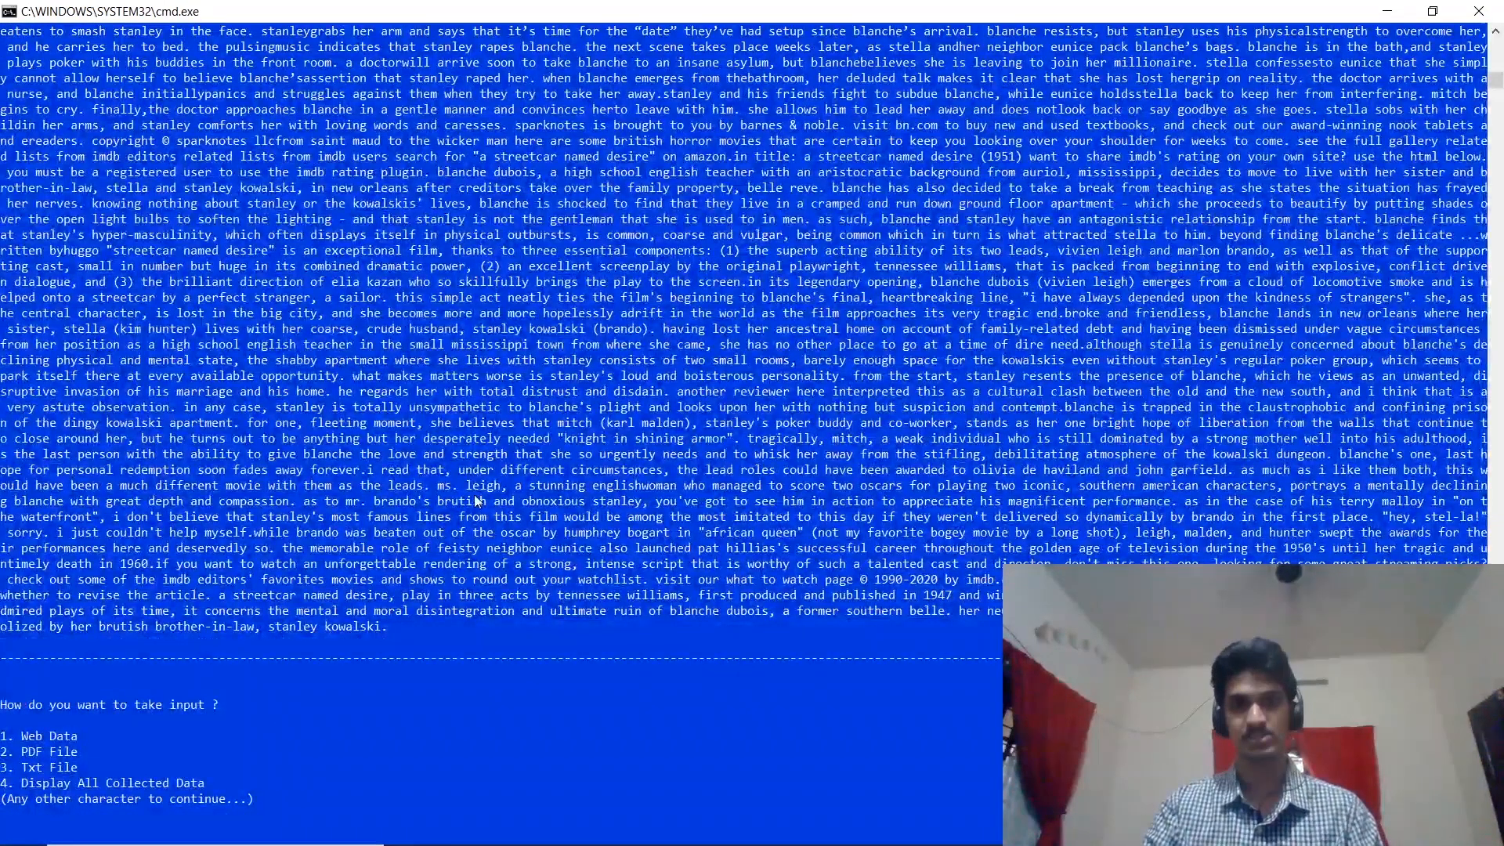
# - Choose Display All Collected Data (4), then continue to the sentence-count prompt
pyautogui.write('4')
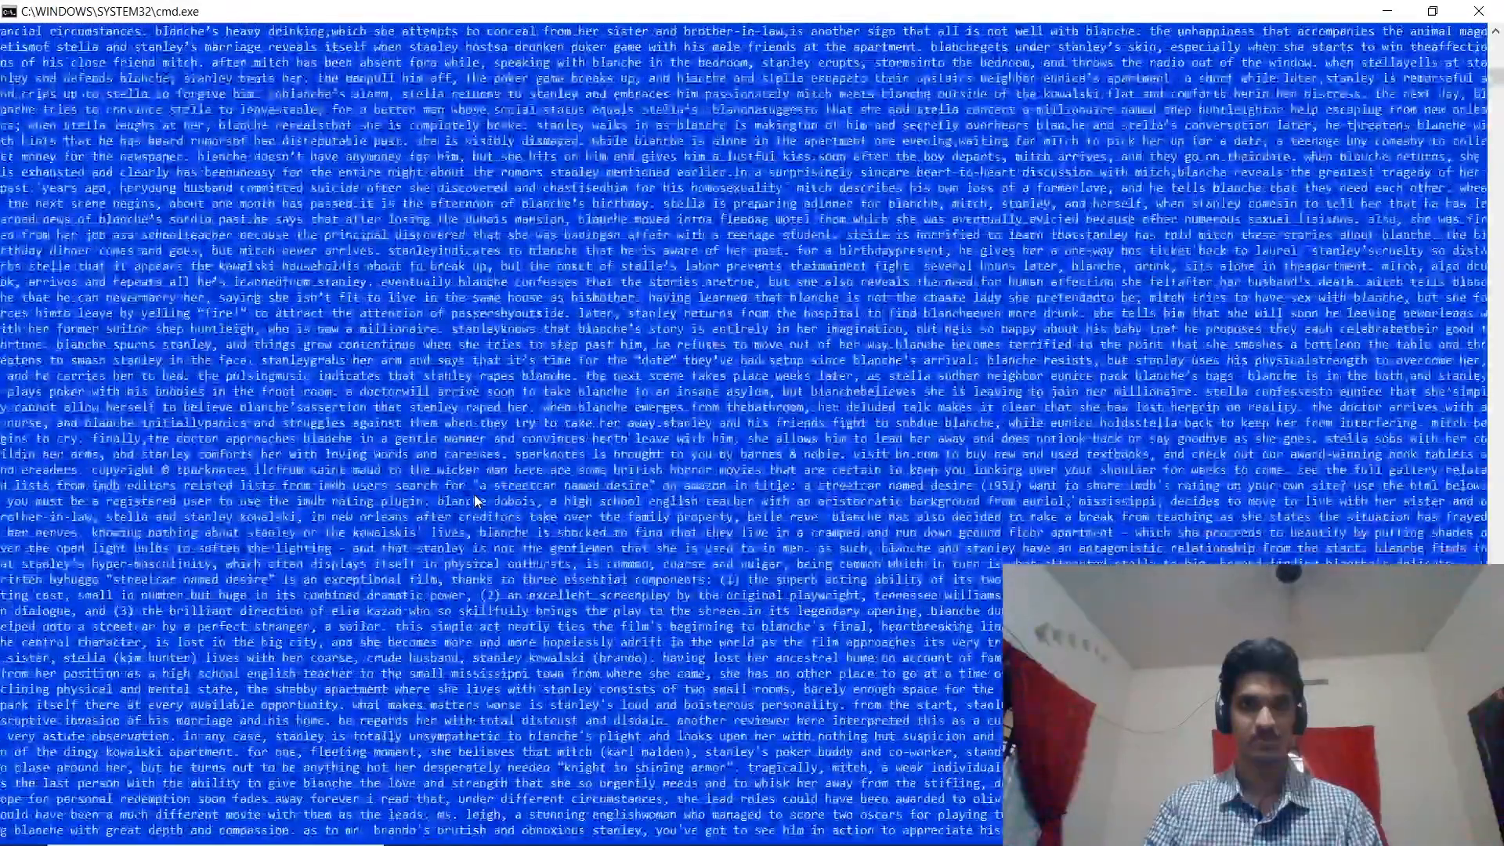
pyautogui.press('Return')
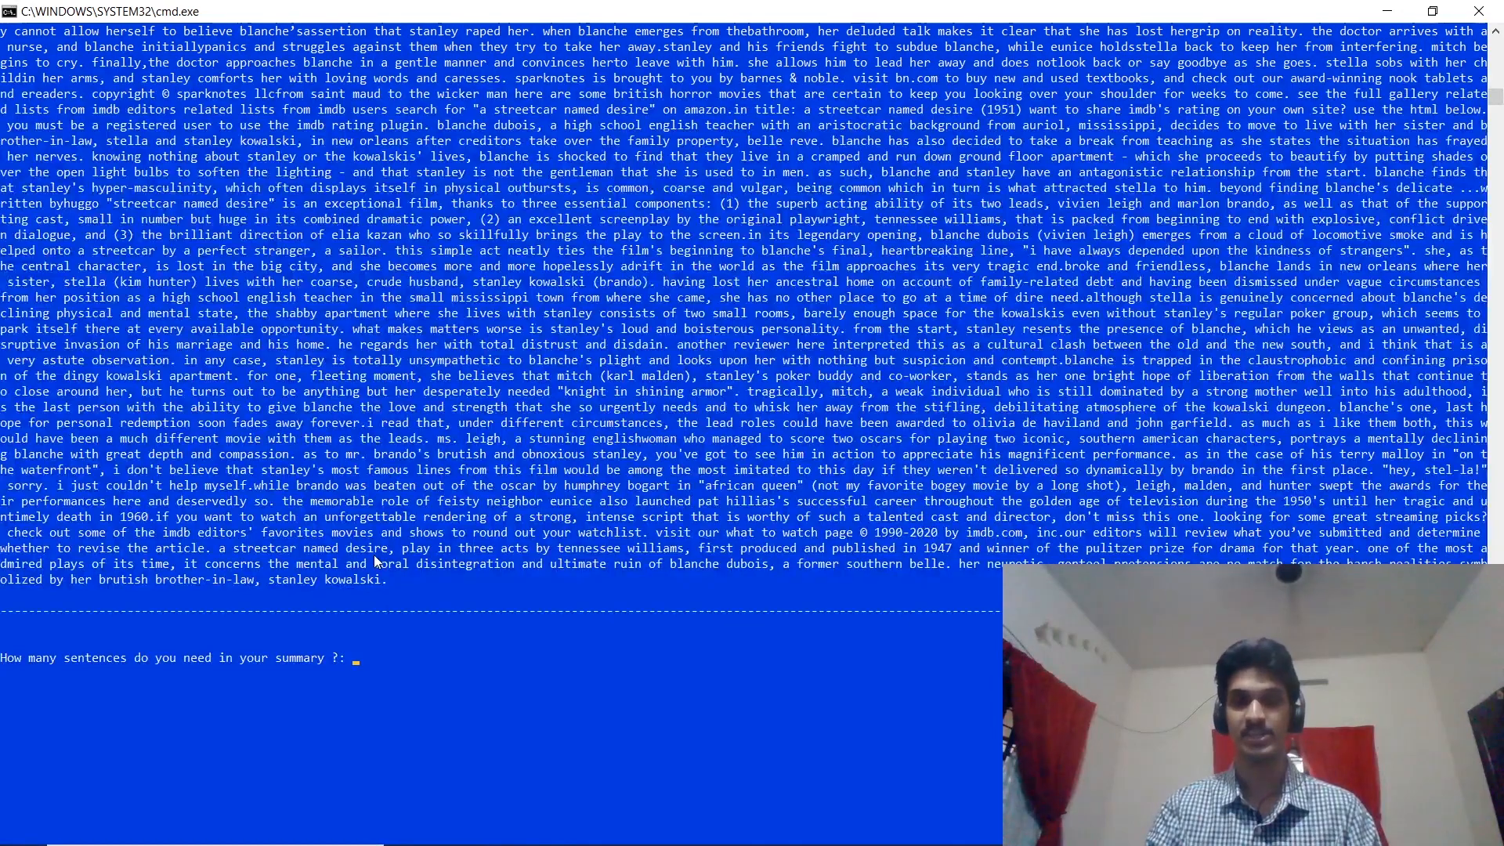
# - Request 10-, 1- and 10-sentence summaries, then enter 0 to save OUTPUT/output.pdf and exit
pyautogui.write('10')
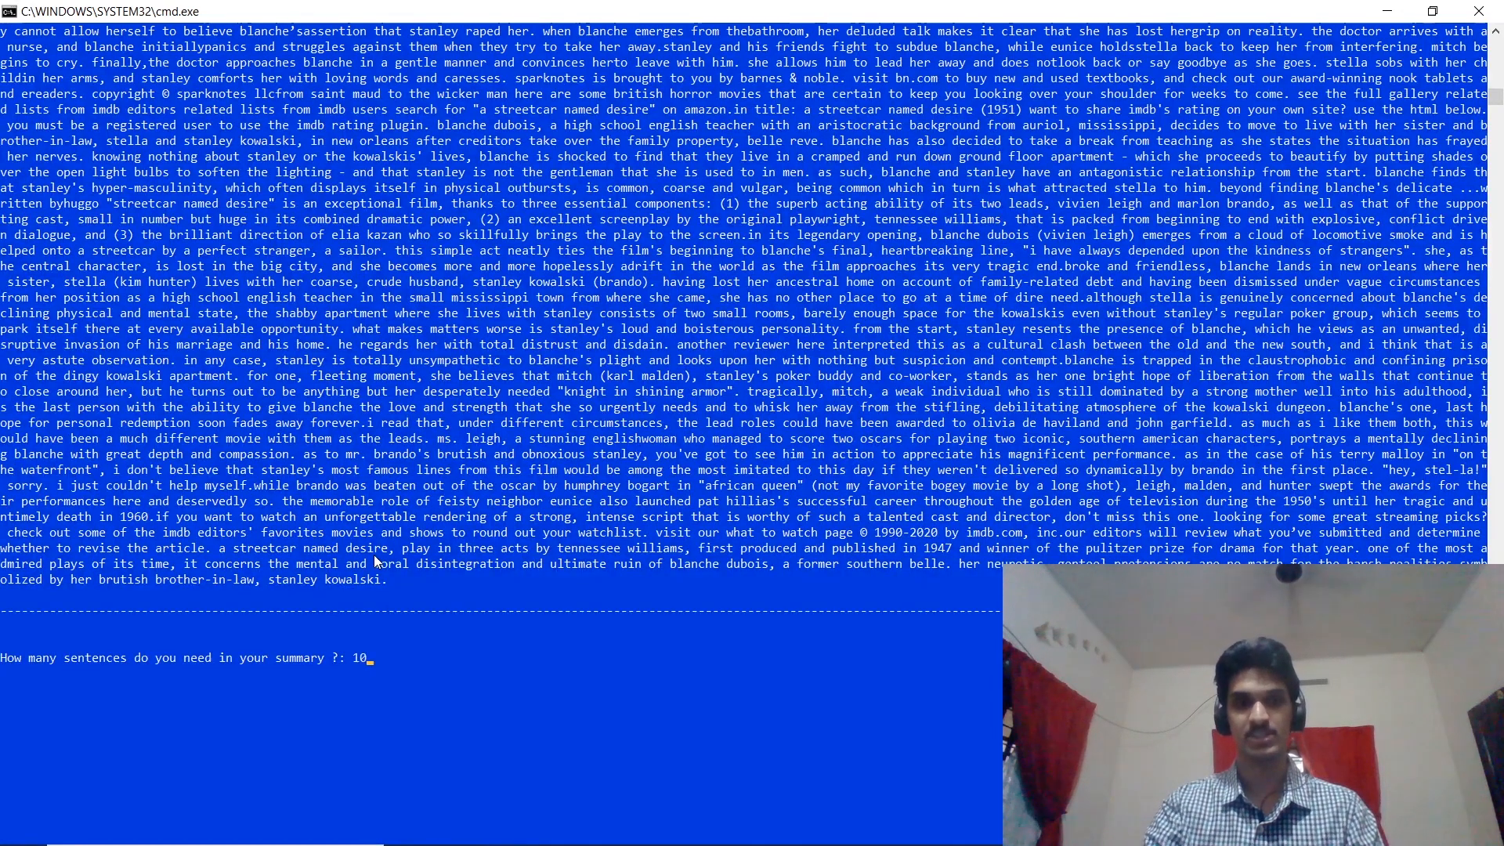
pyautogui.press('enter')
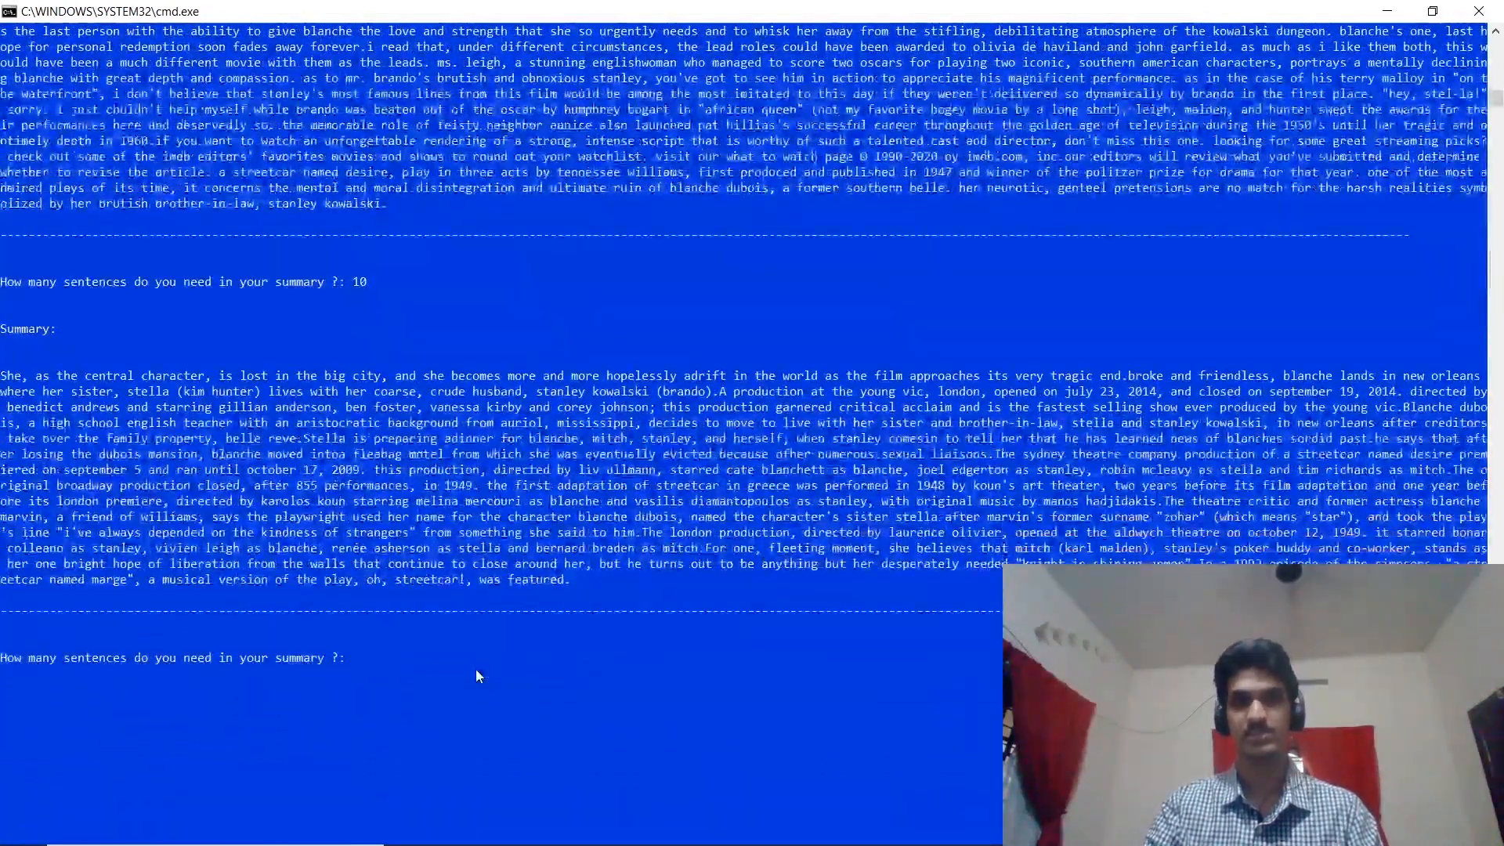
pyautogui.write('1')
pyautogui.write('5')
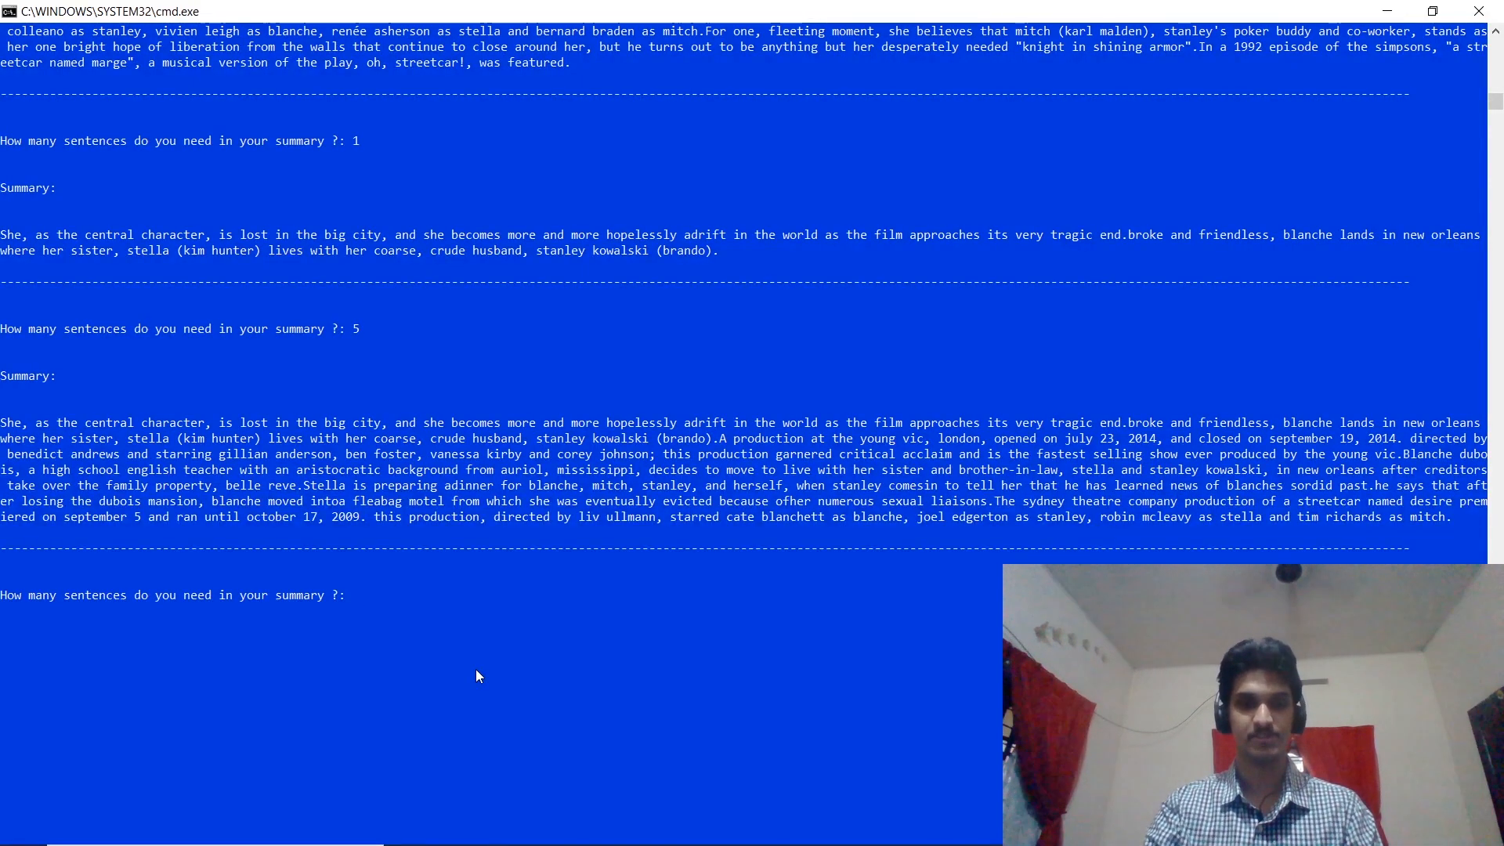
pyautogui.write('10')
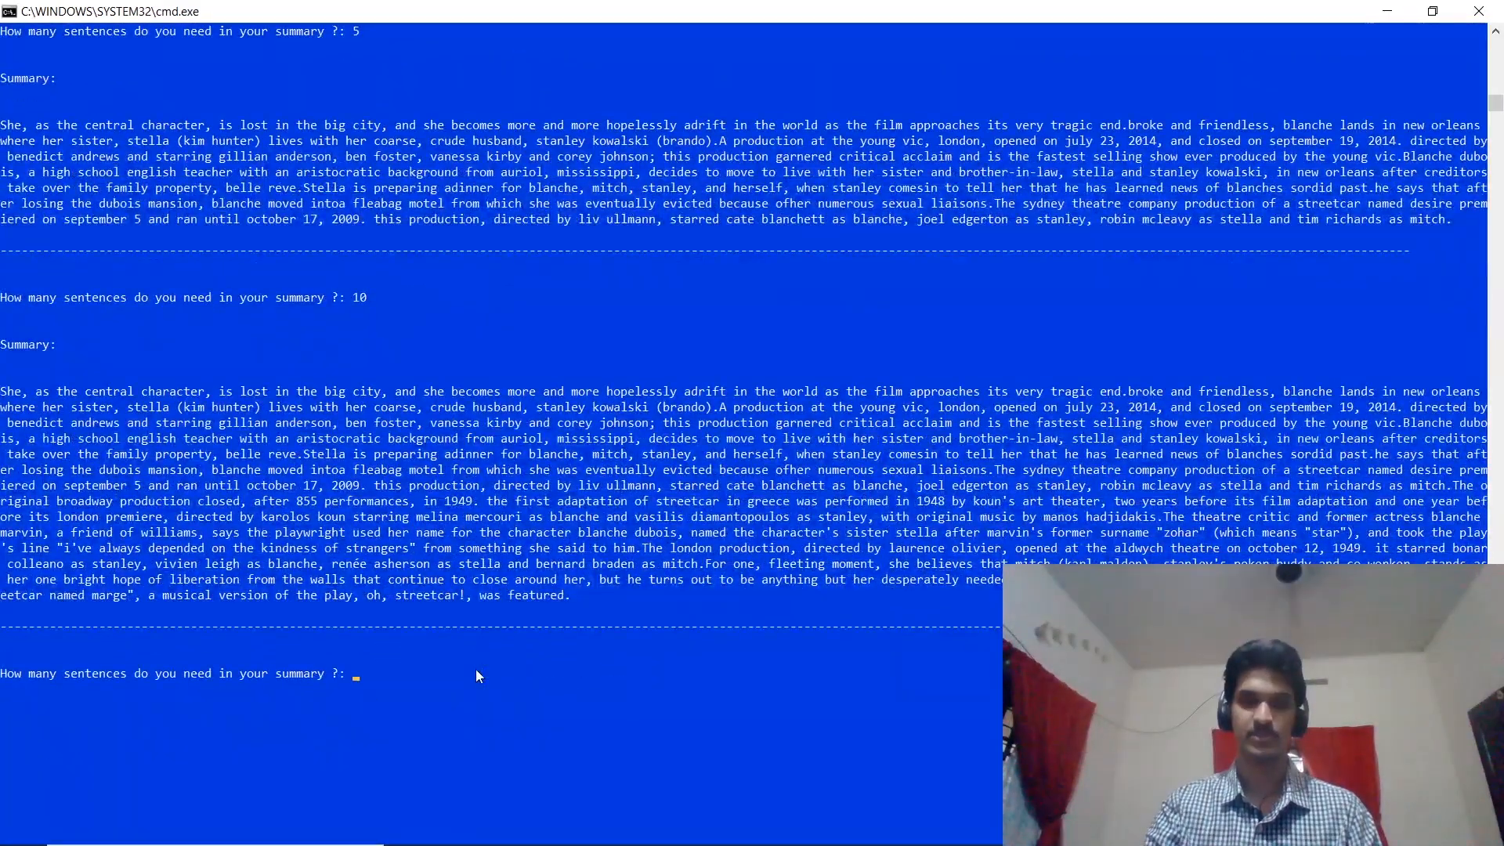
pyautogui.write('0')
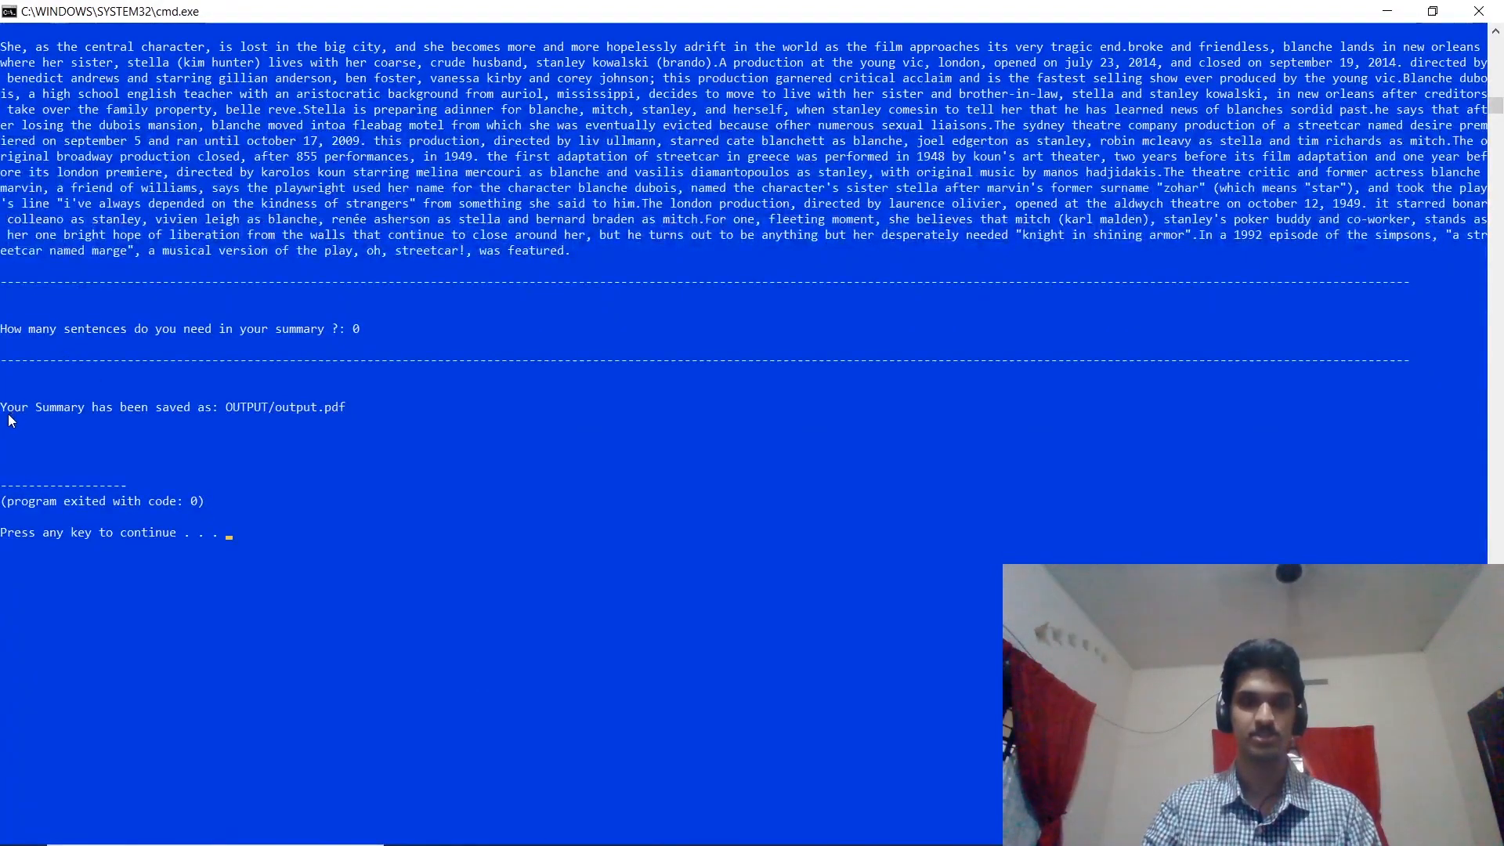
pyautogui.moveTo(353, 436)
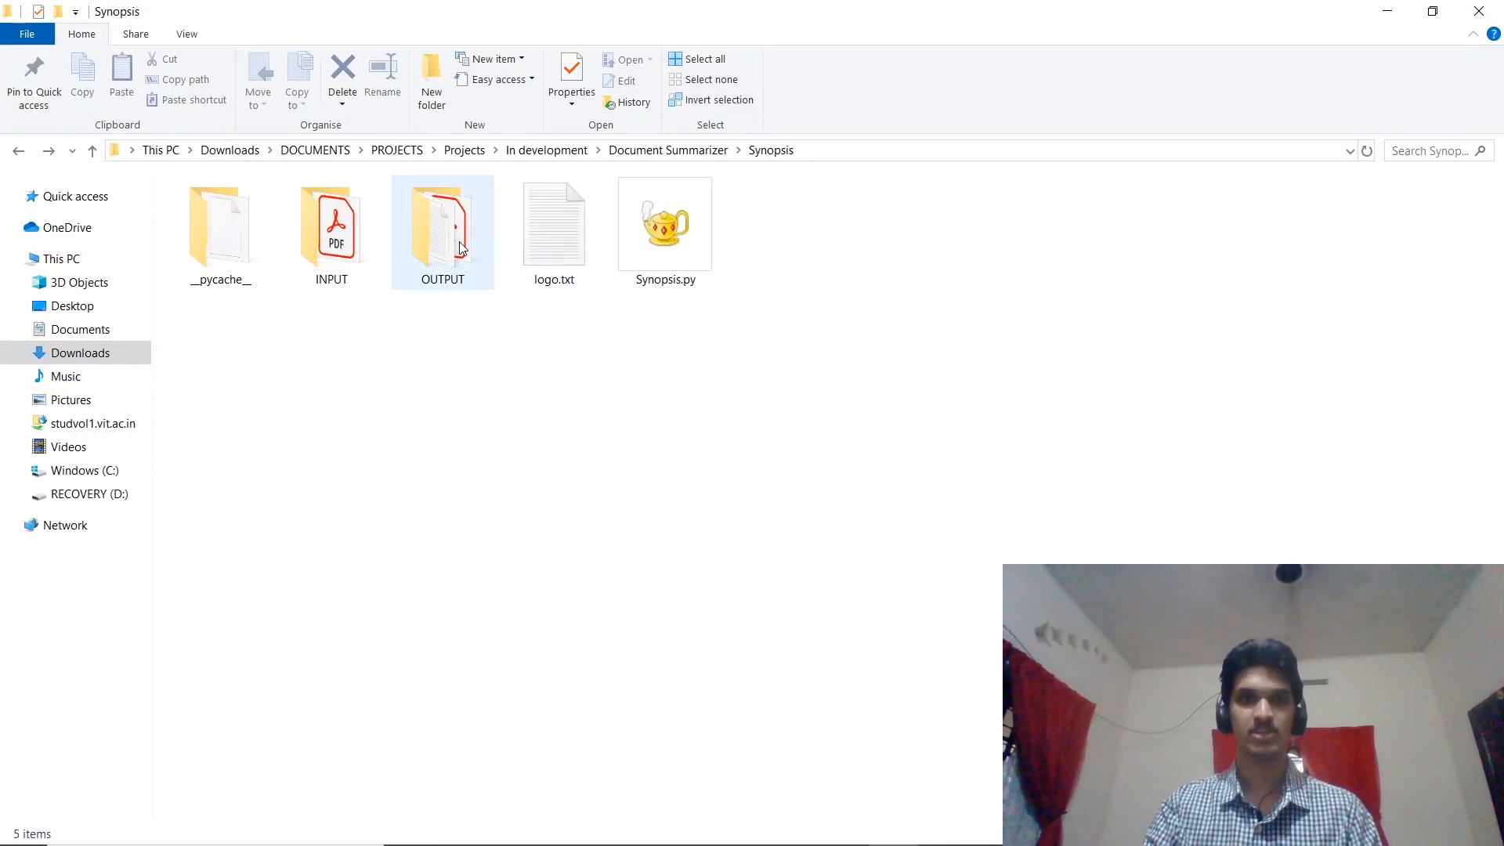
# - Open the Synopsis OUTPUT folder and launch output.pdf
pyautogui.doubleClick(442, 225)
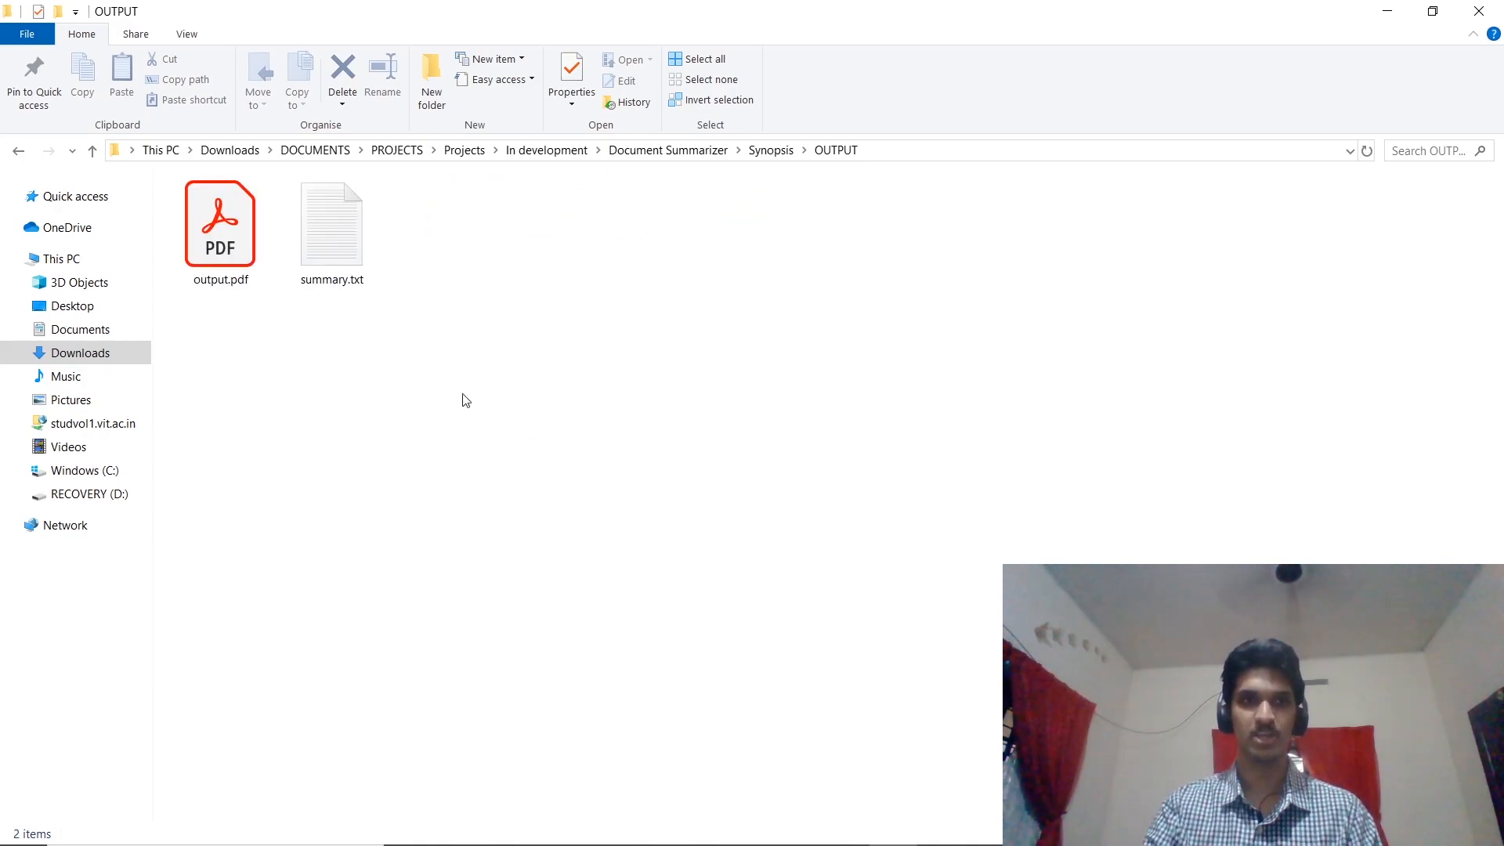
pyautogui.click(219, 224)
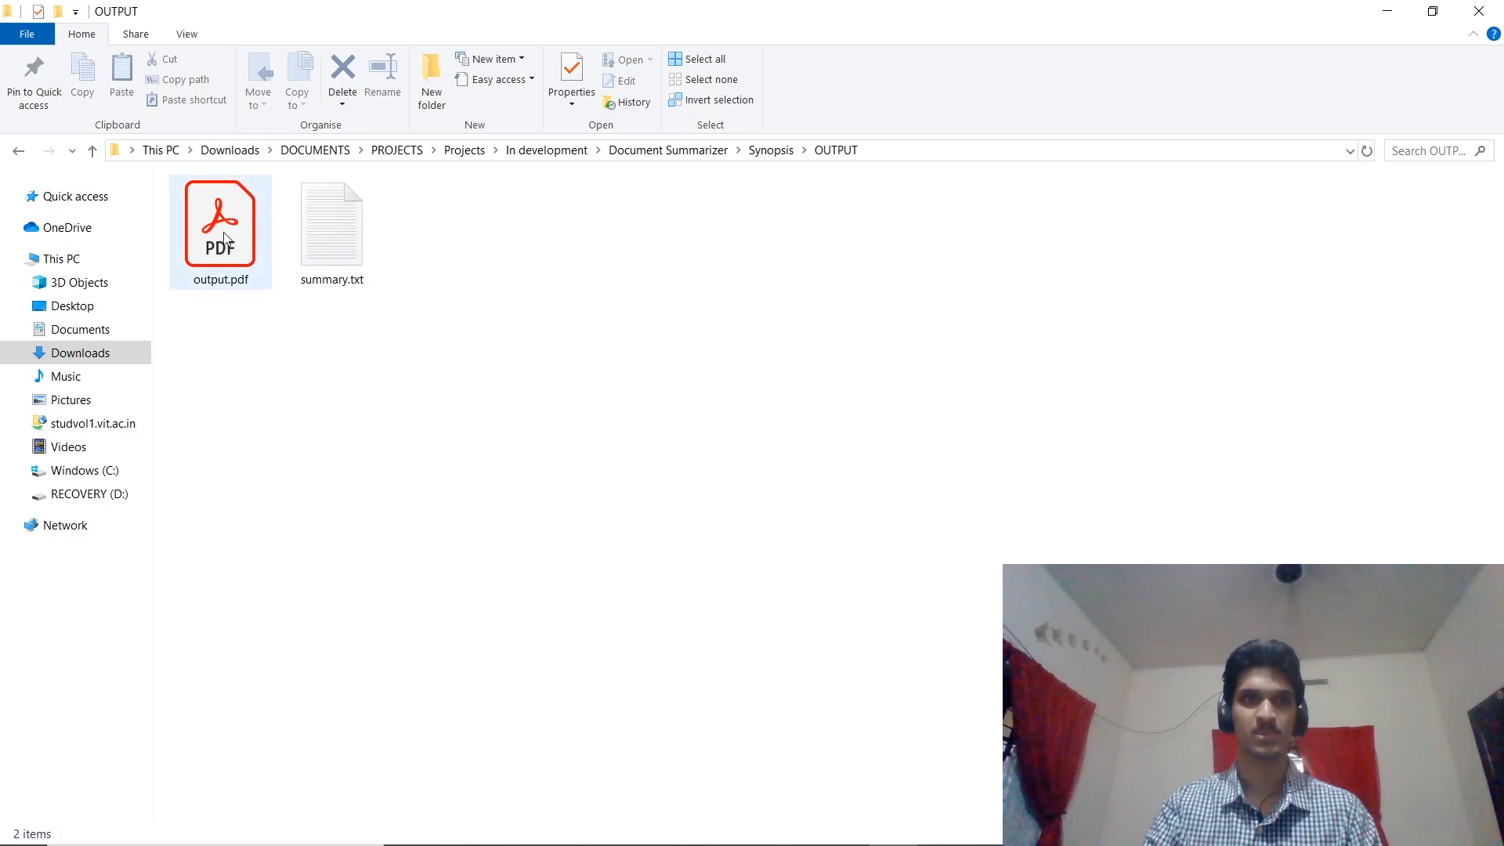
pyautogui.doubleClick(219, 221)
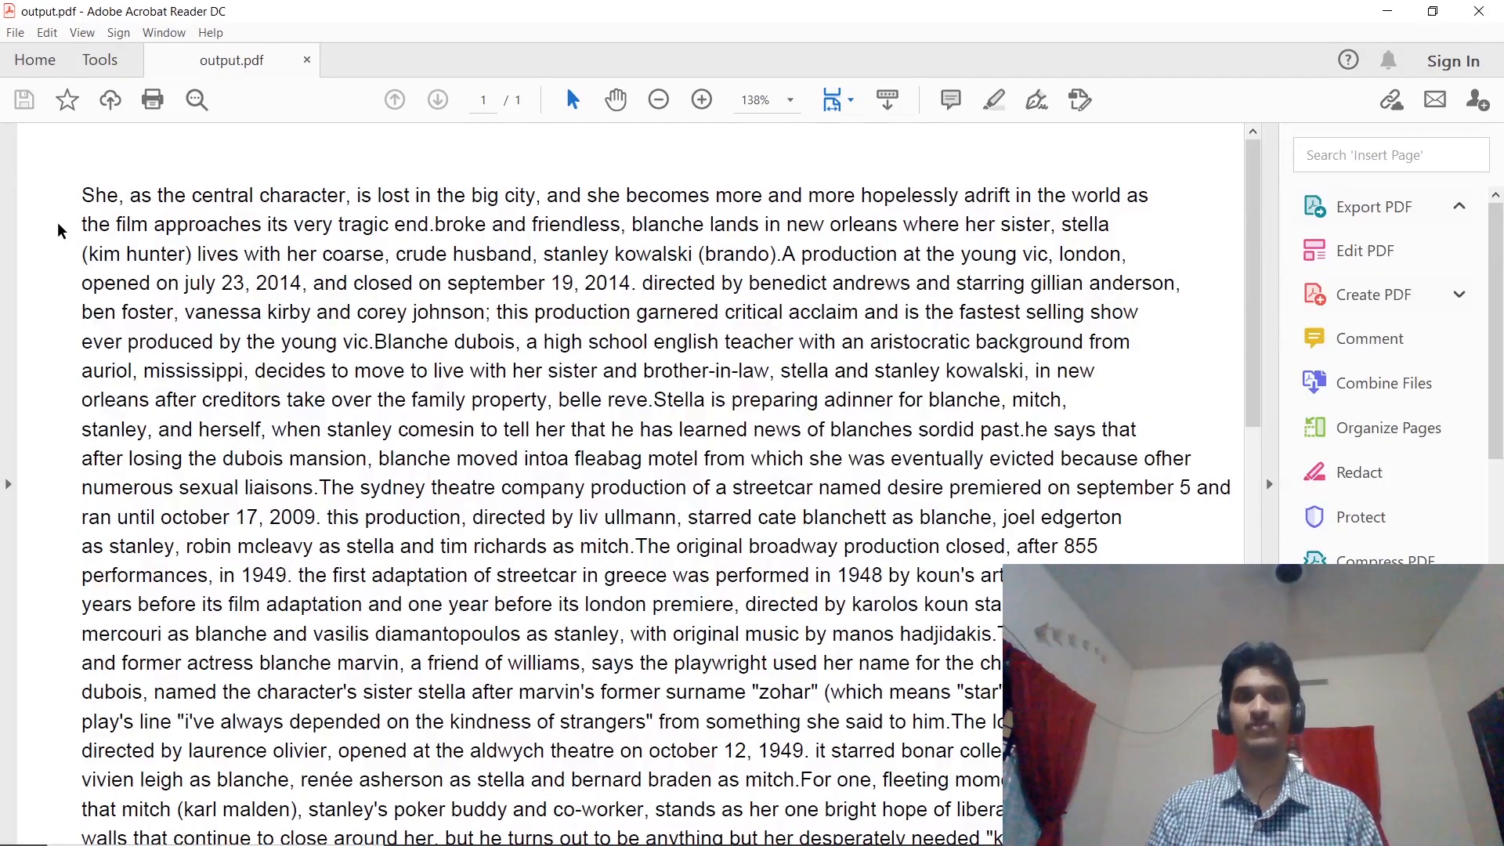
# - Scroll through the summary text in output.pdf in Acrobat Reader
pyautogui.click(1373, 206)
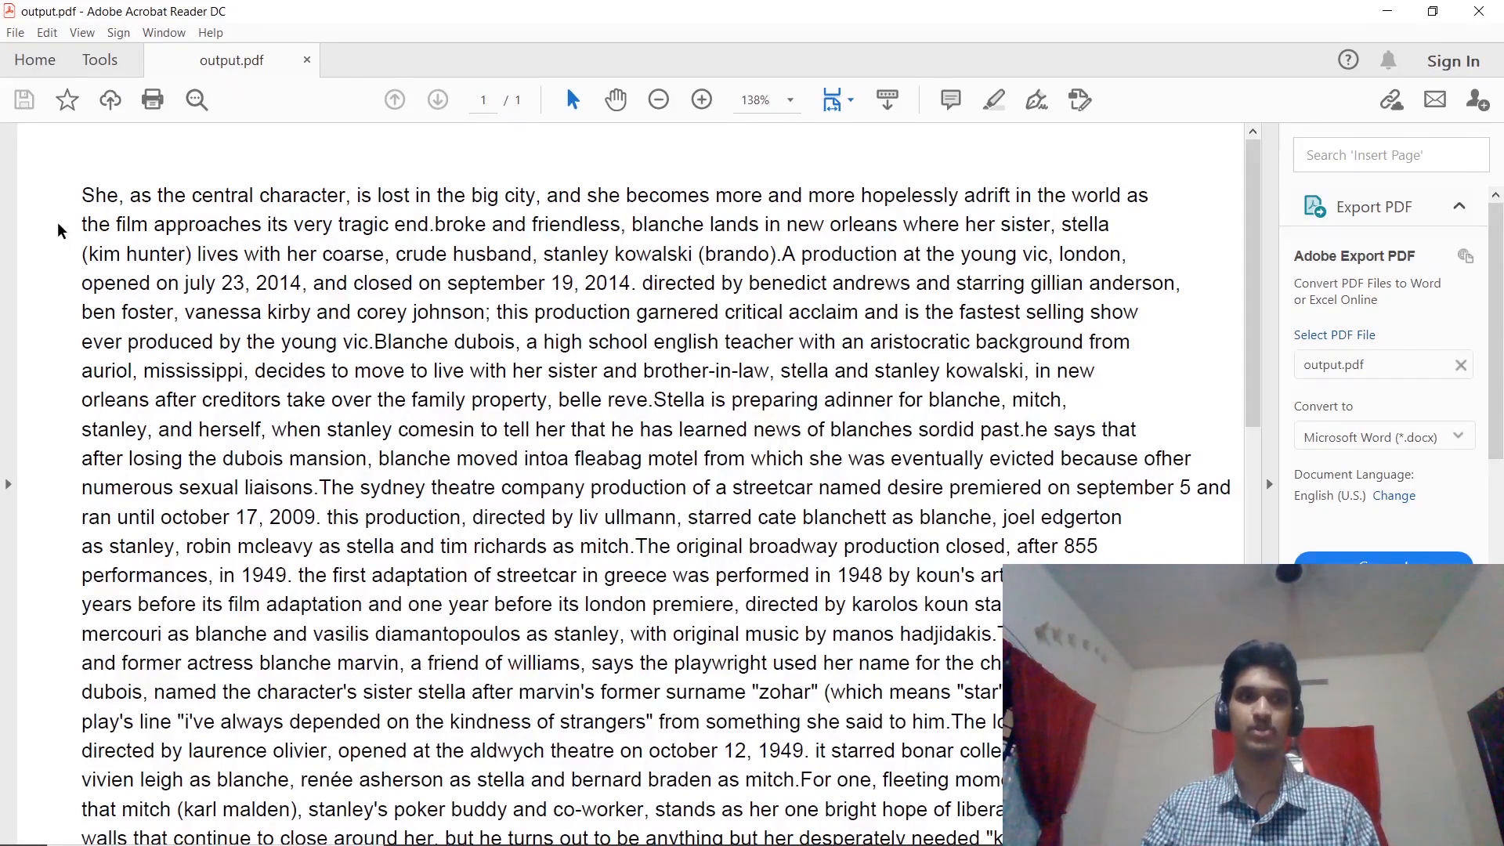
pyautogui.scroll(-3)
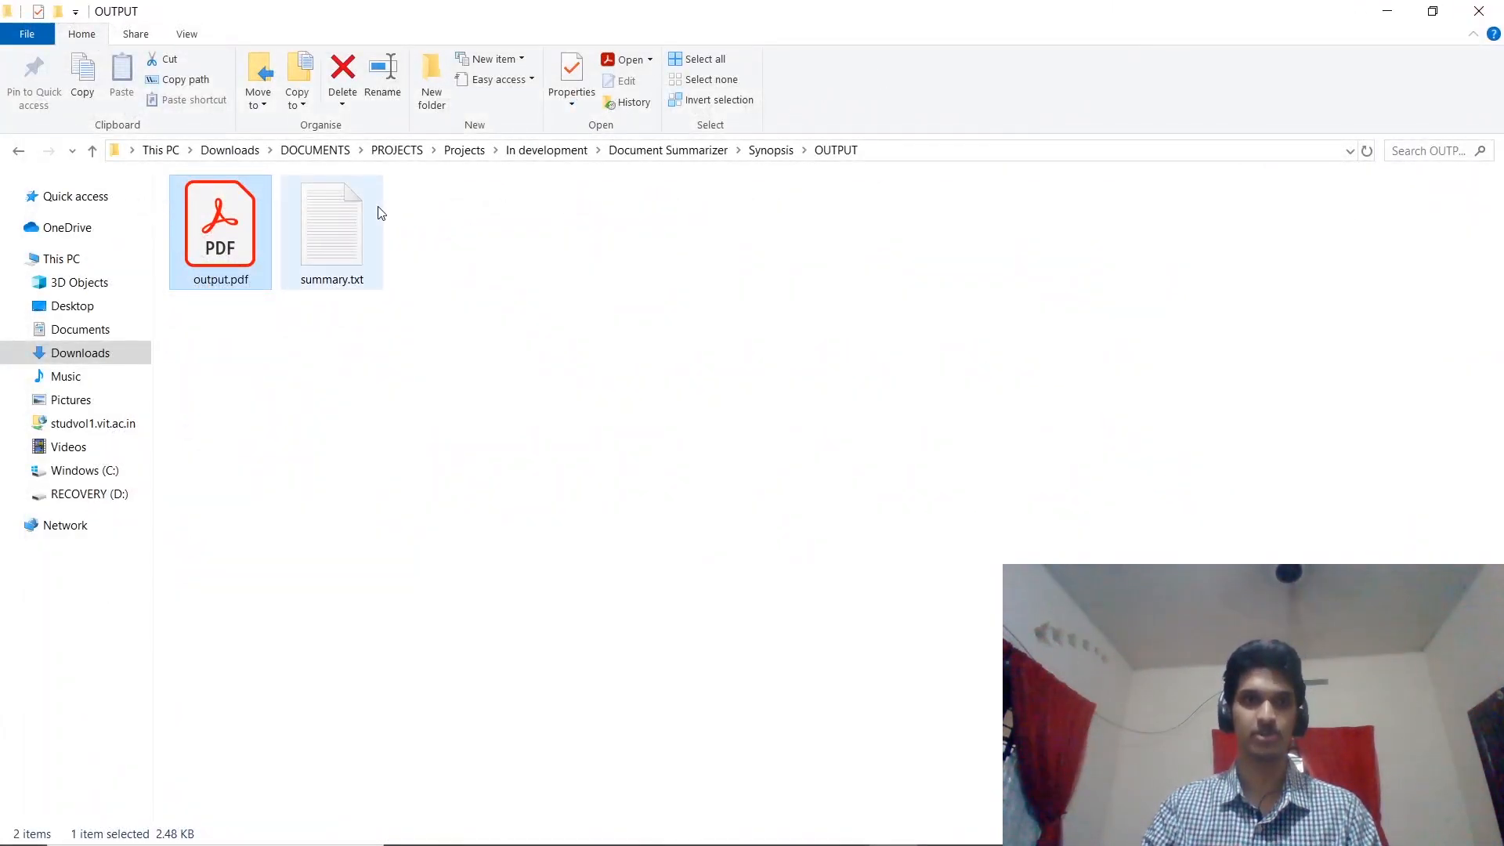
# - Open summary.txt in Notepad and maximize the window to show the summary
pyautogui.doubleClick(331, 225)
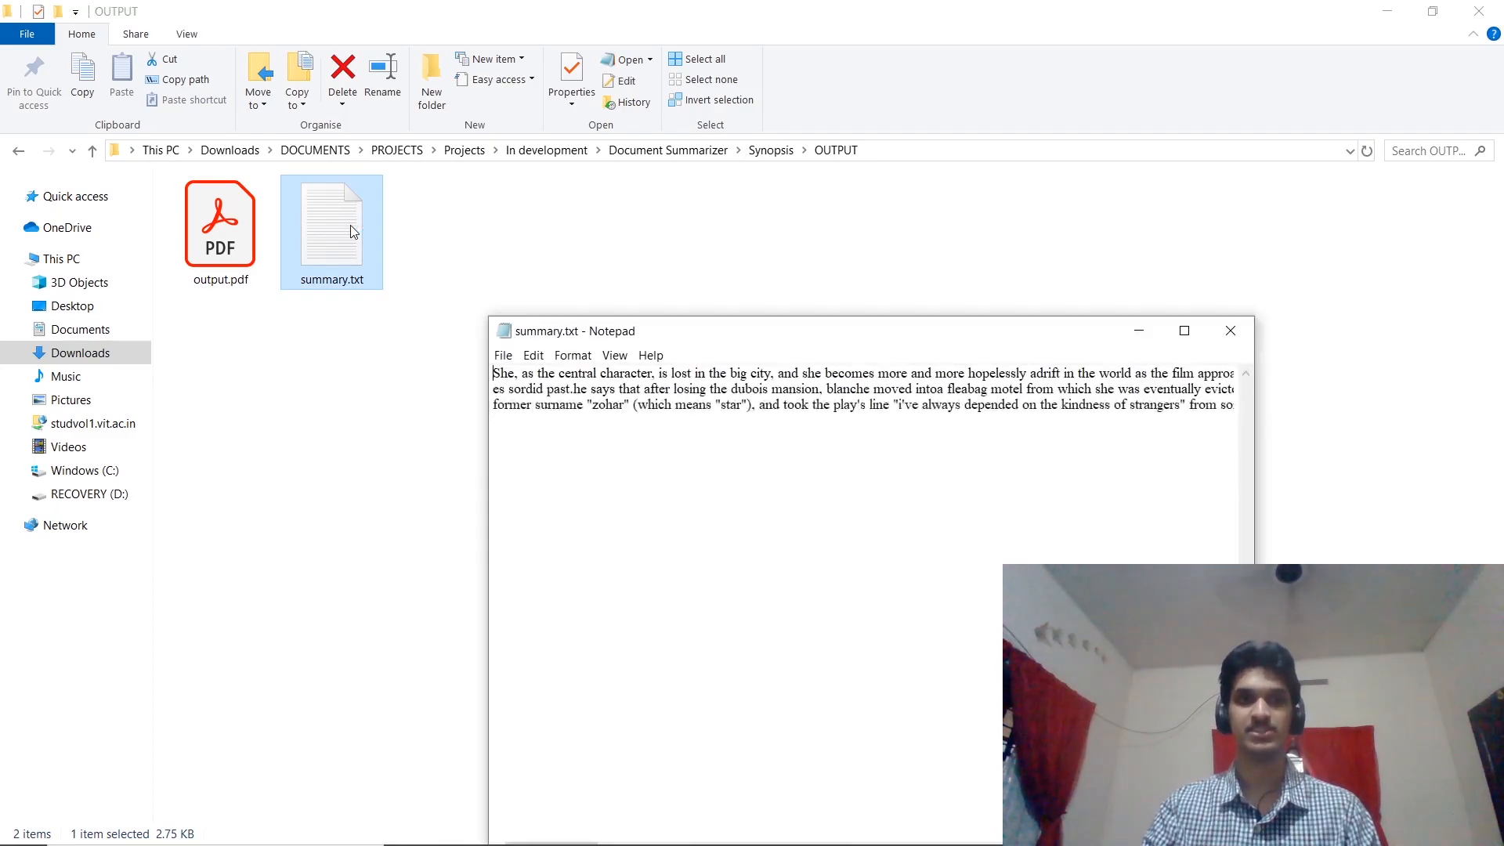
pyautogui.click(1184, 331)
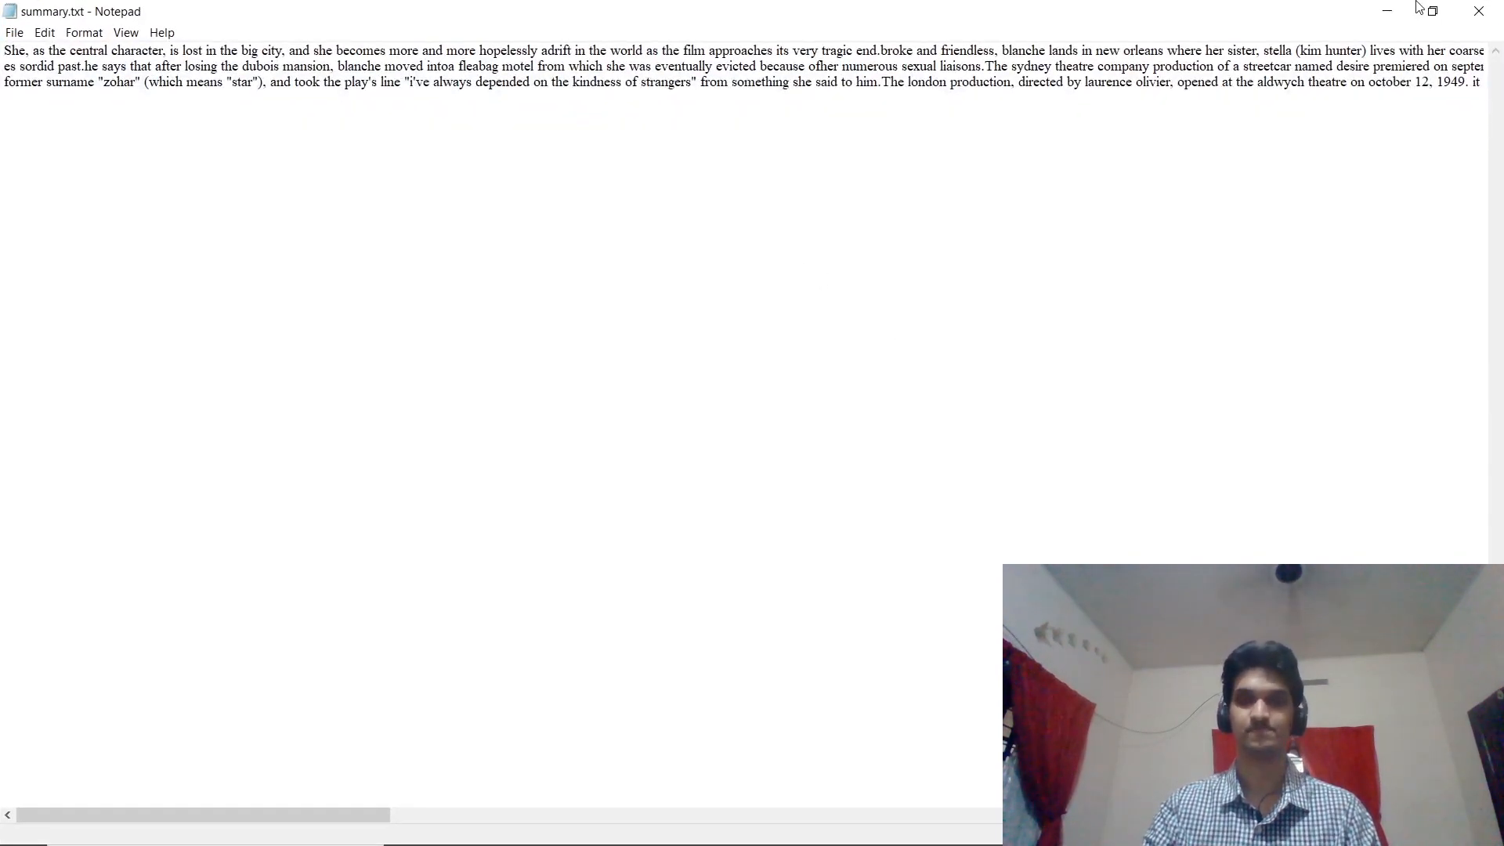